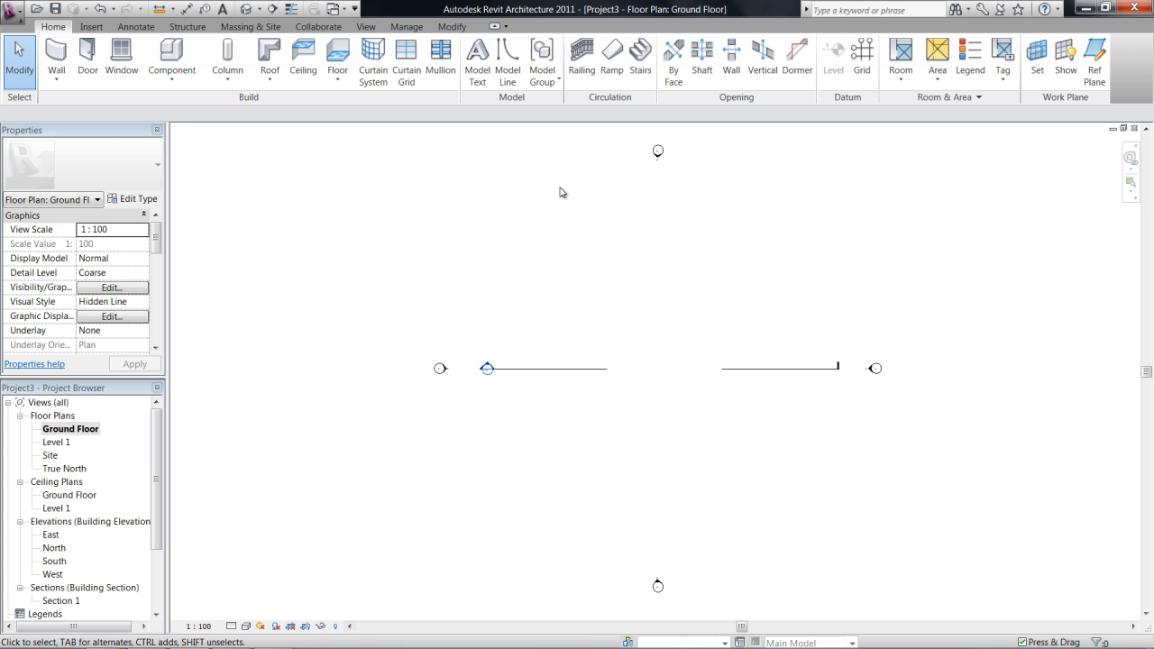
{"action": "mouse_move", "coordinate": [603, 197]}
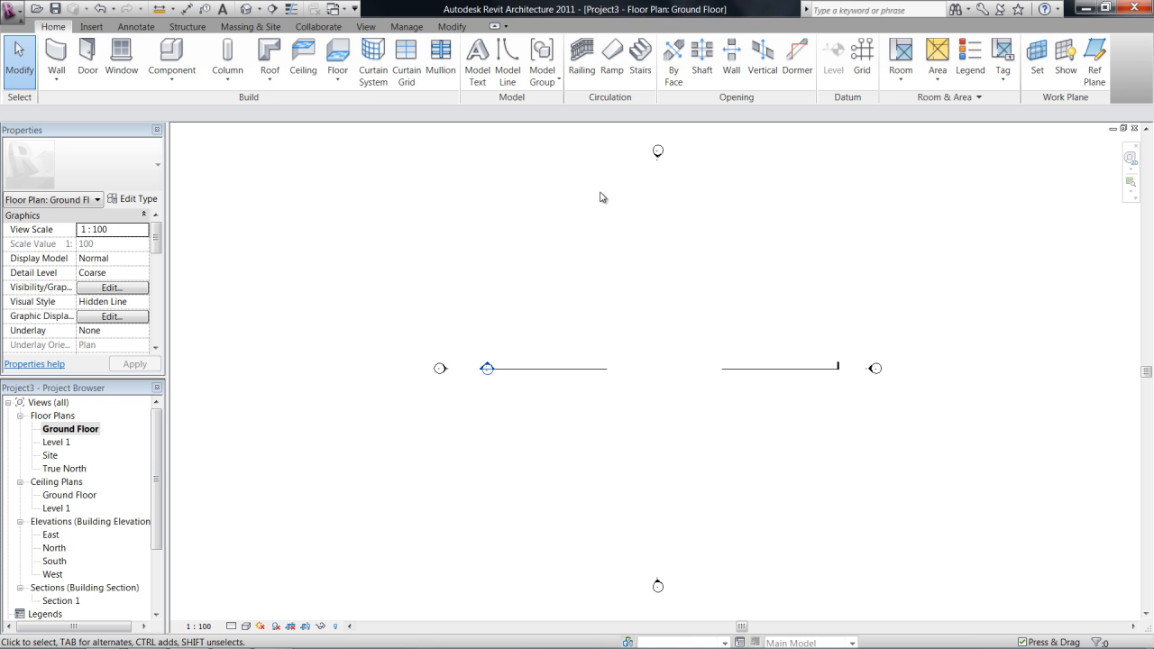
{"action": "mouse_move", "coordinate": [101, 595]}
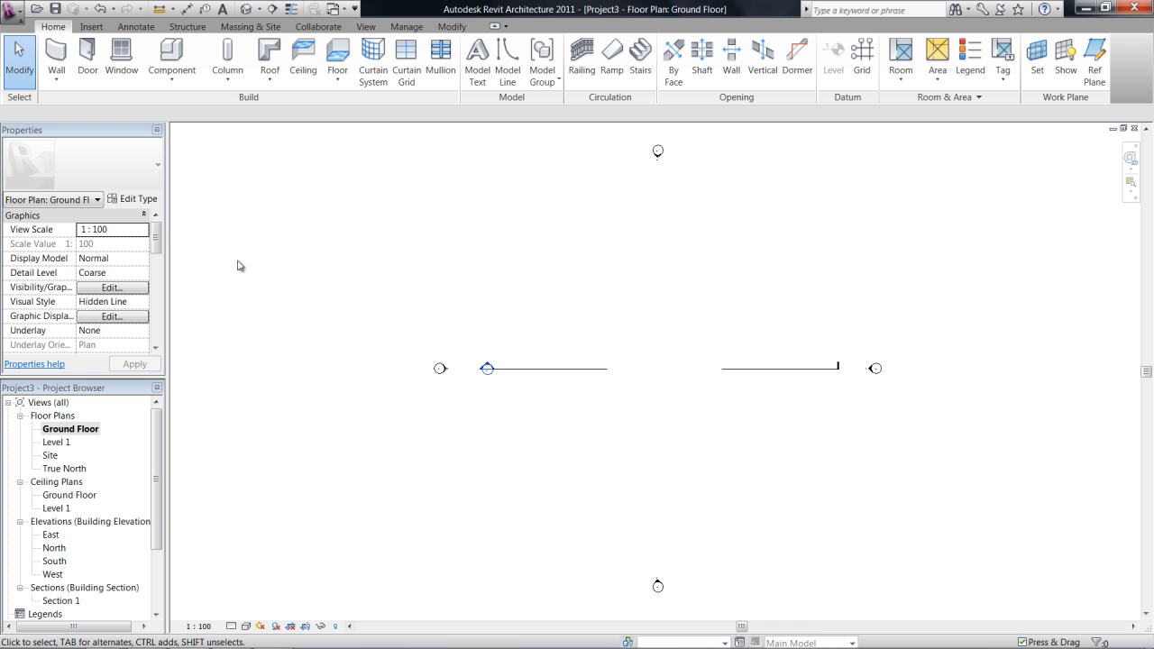
{"action": "mouse_move", "coordinate": [981, 487]}
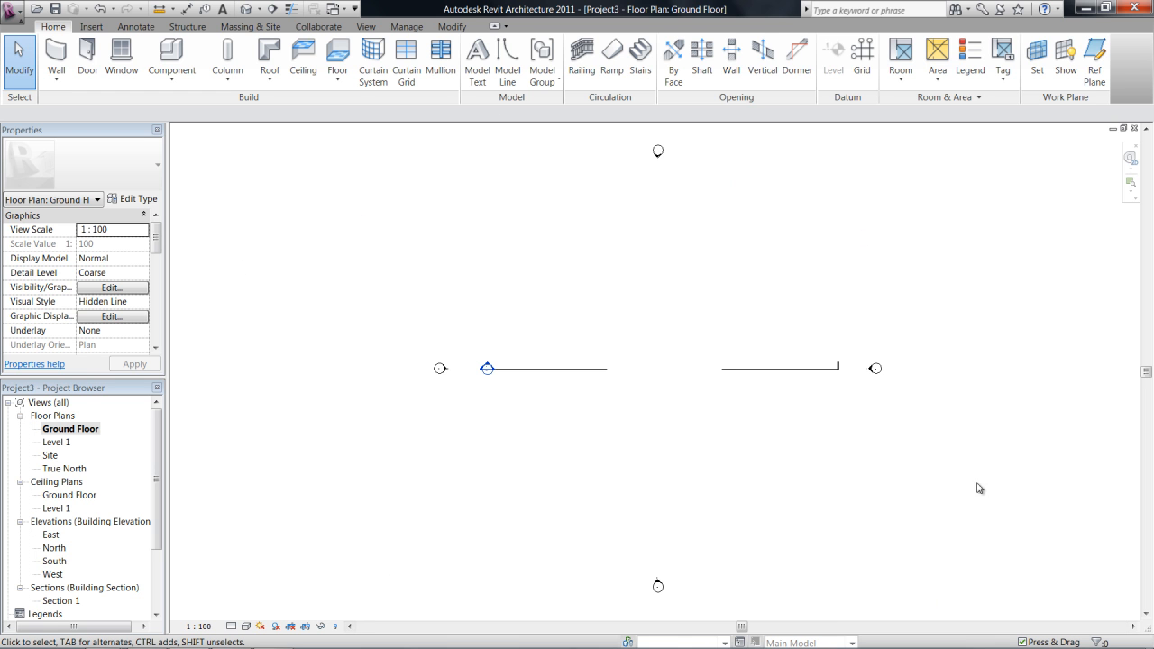
{"action": "mouse_move", "coordinate": [526, 494]}
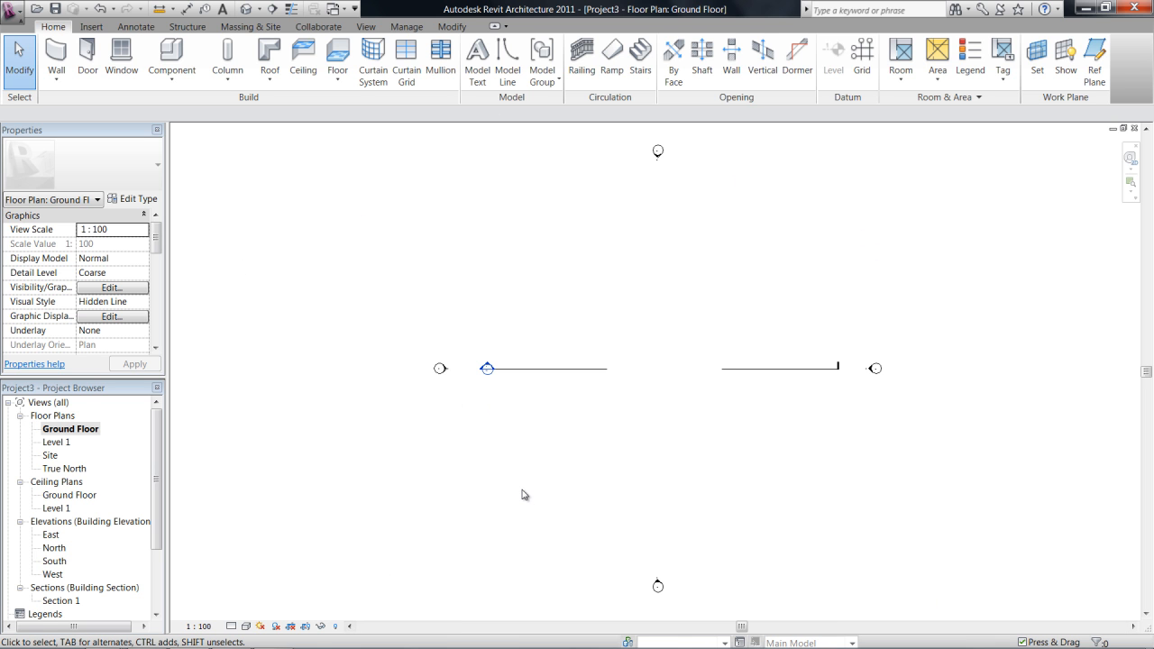
- Return to the Ground Floor plan and start the Wall tool with Basic Wall: Double brick - 270
{"action": "double_click", "coordinate": [51, 454]}
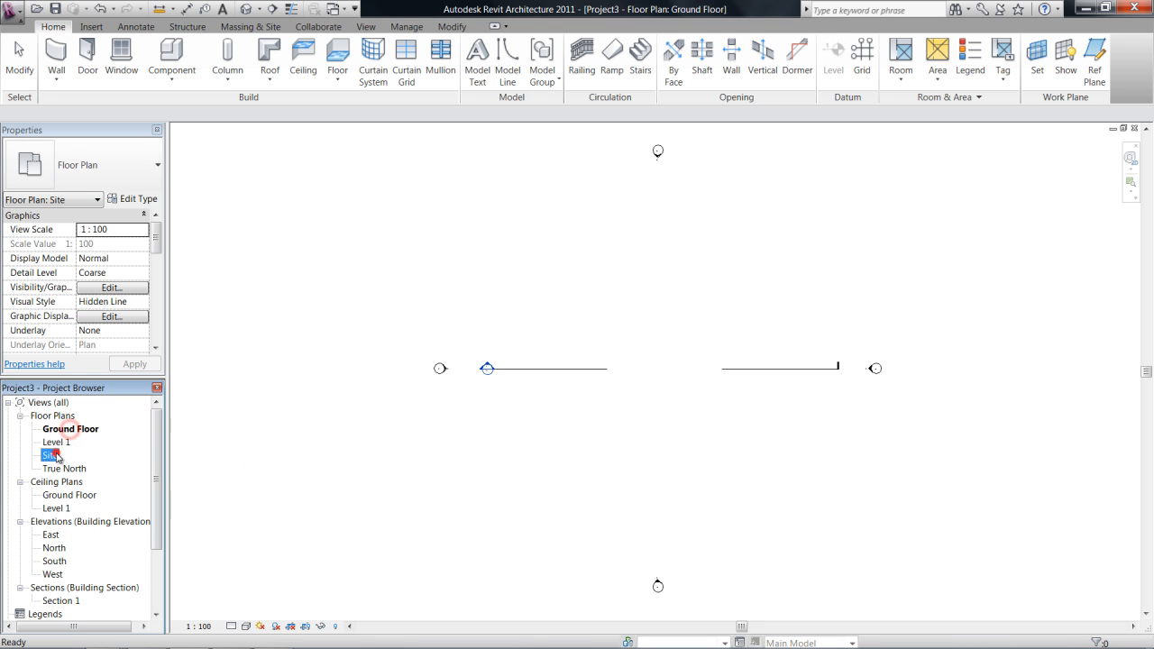
{"action": "double_click", "coordinate": [71, 429]}
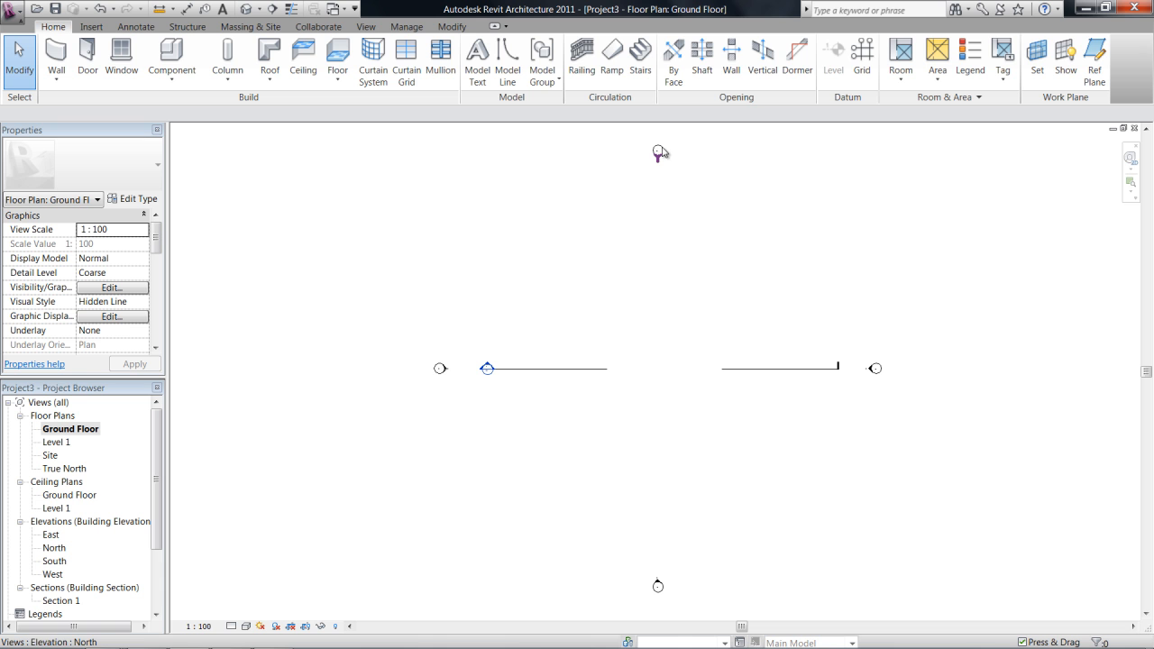
{"action": "left_click", "coordinate": [592, 426]}
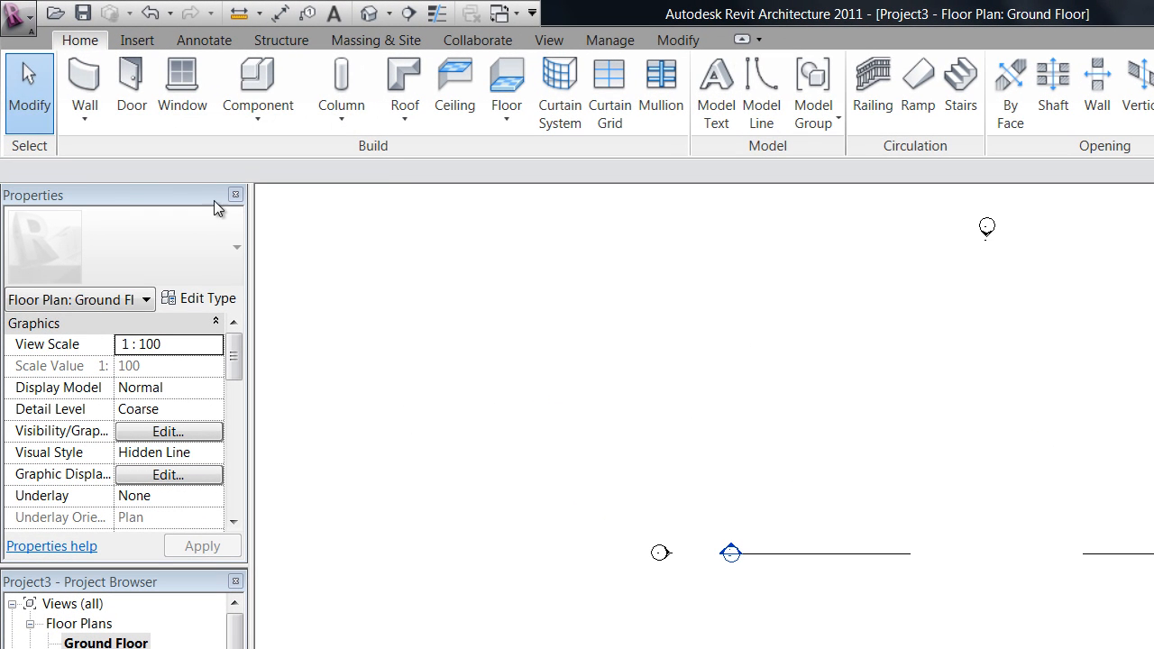
{"action": "mouse_move", "coordinate": [83, 82]}
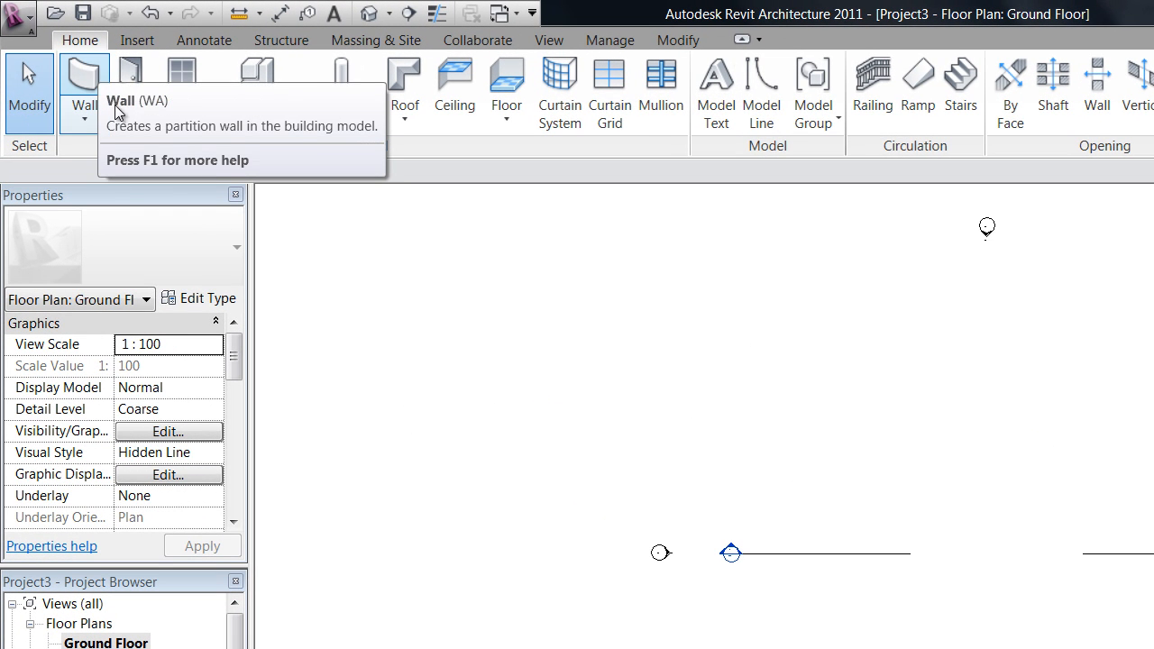
{"action": "left_click", "coordinate": [83, 86]}
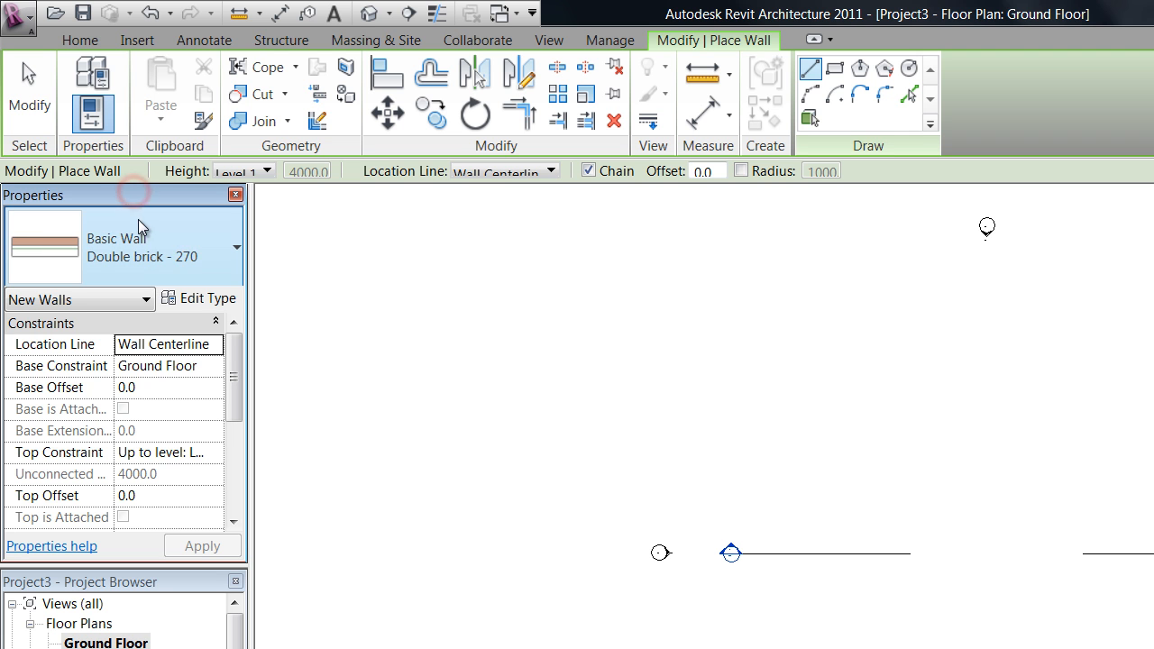
{"action": "mouse_move", "coordinate": [180, 261]}
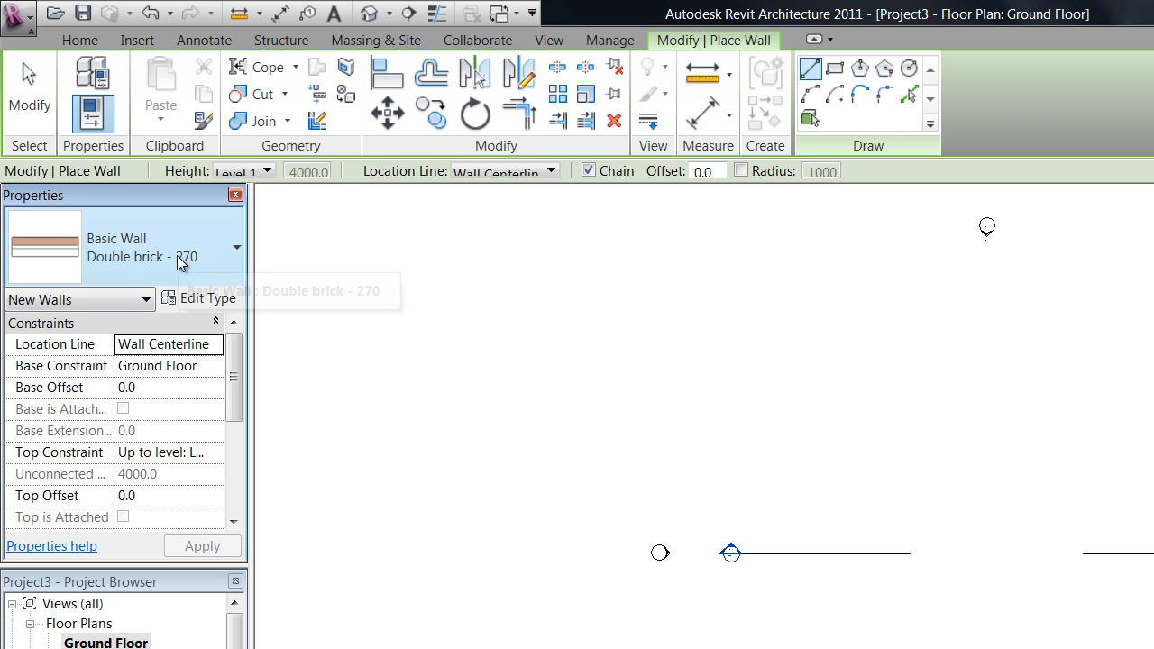
{"action": "mouse_move", "coordinate": [162, 270]}
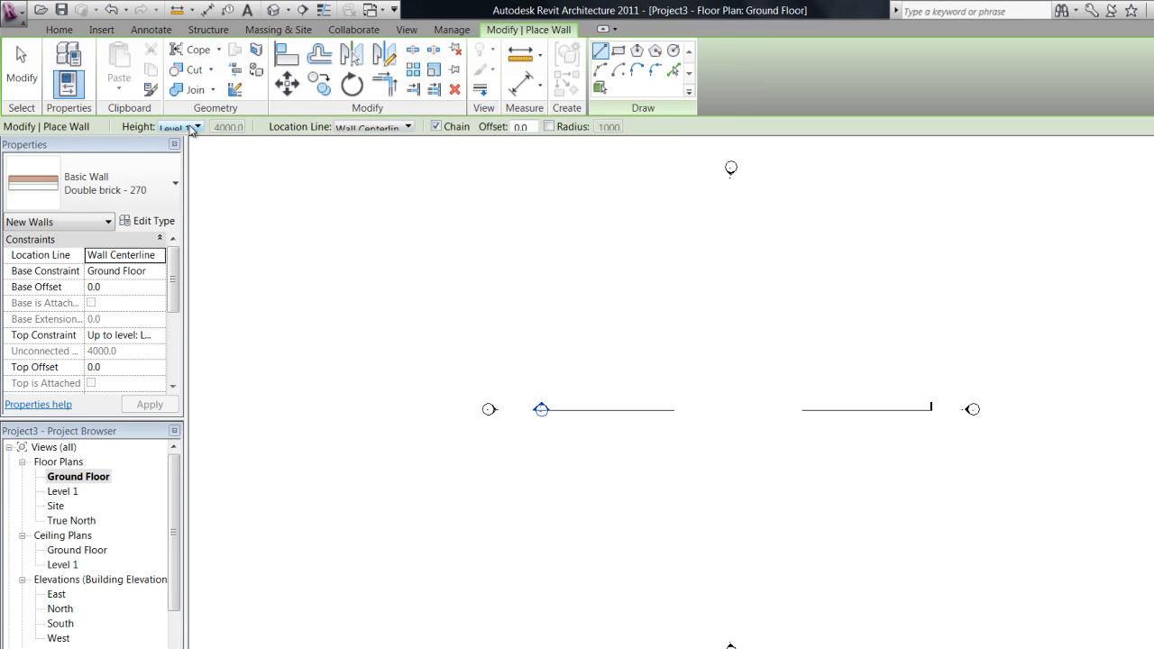
{"action": "left_click", "coordinate": [263, 170]}
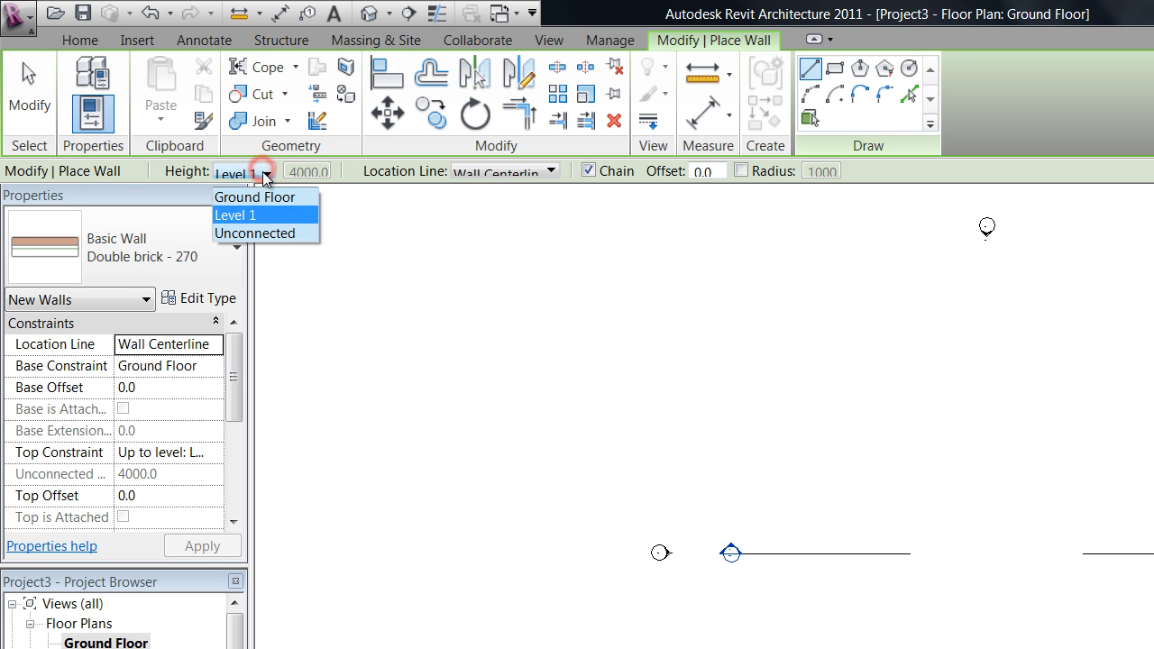
{"action": "mouse_move", "coordinate": [256, 233]}
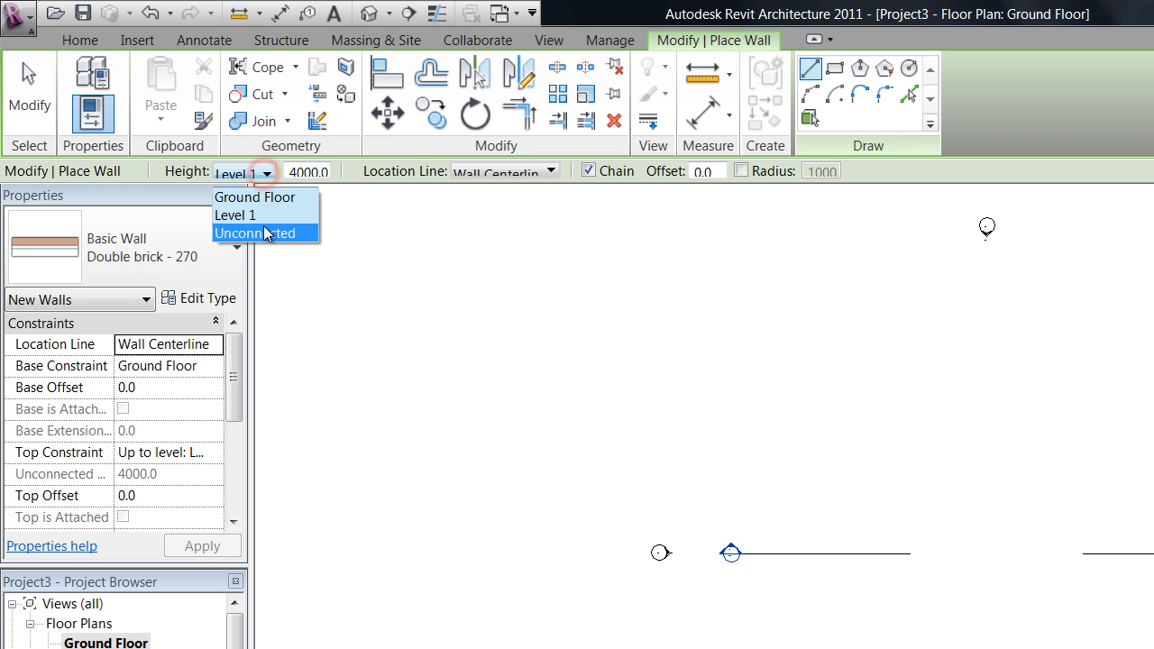
{"action": "left_click", "coordinate": [256, 233]}
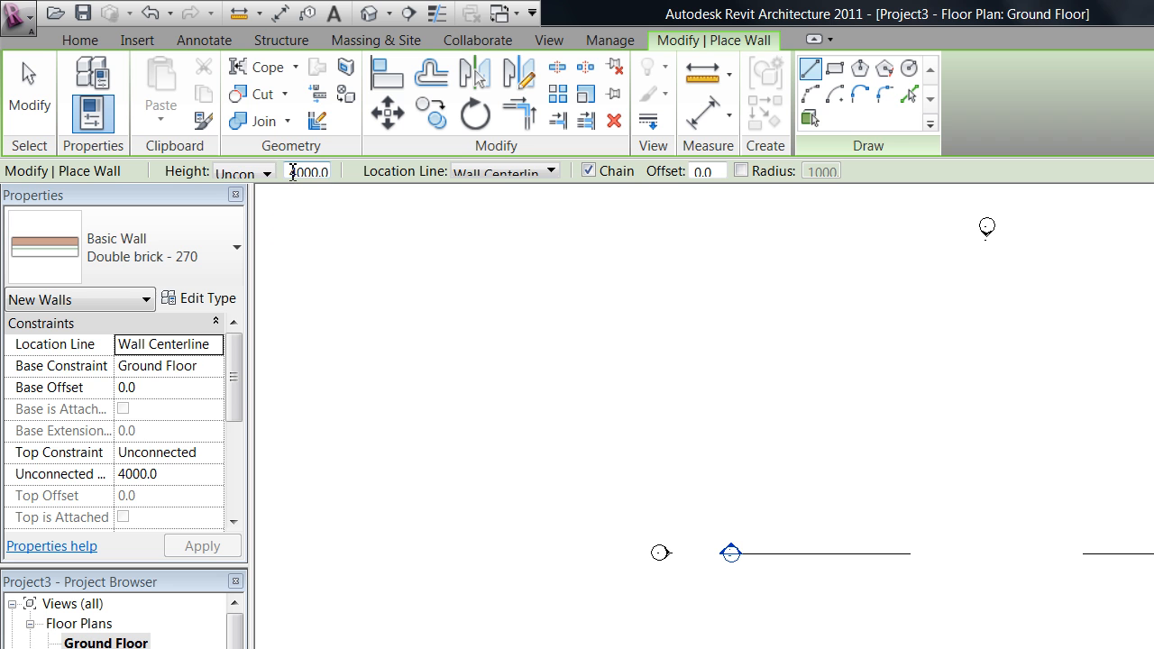
{"action": "type", "text": "5"}
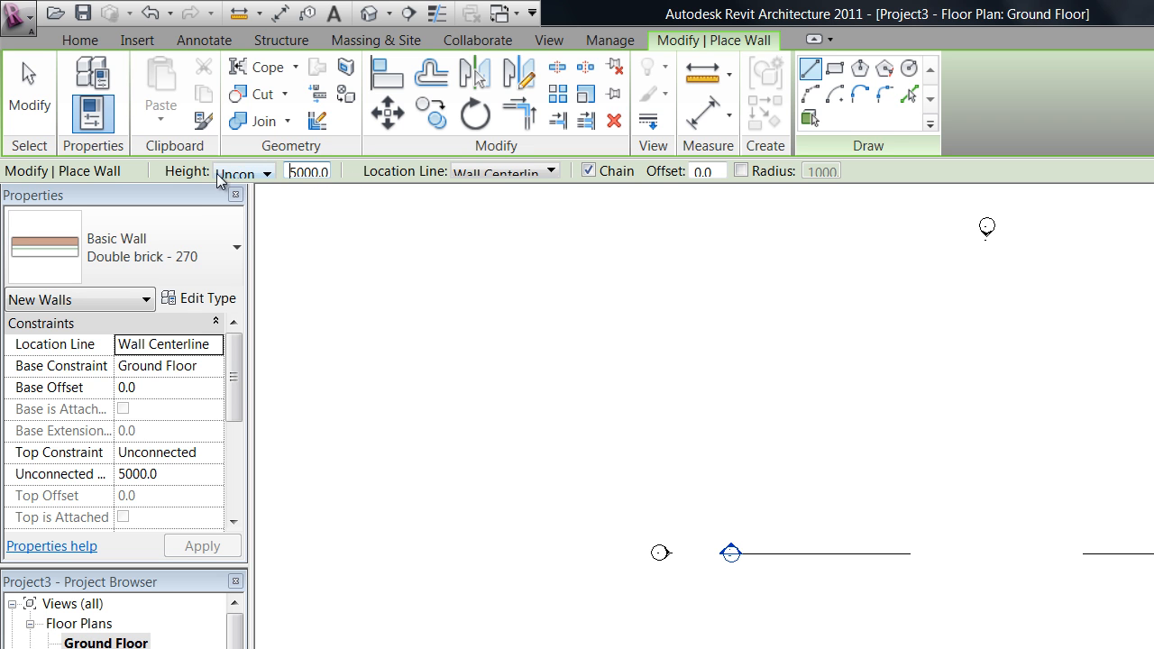
{"action": "left_click", "coordinate": [267, 171]}
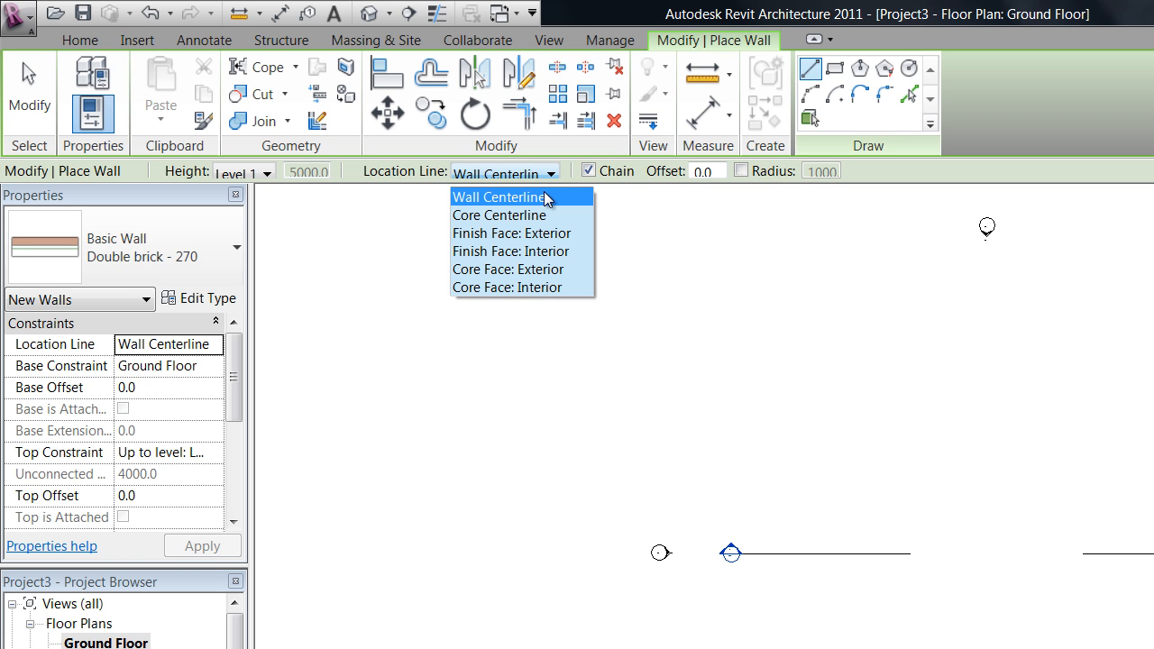
- Set the wall Location Line to Finish Face: Exterior
{"action": "left_click", "coordinate": [510, 232]}
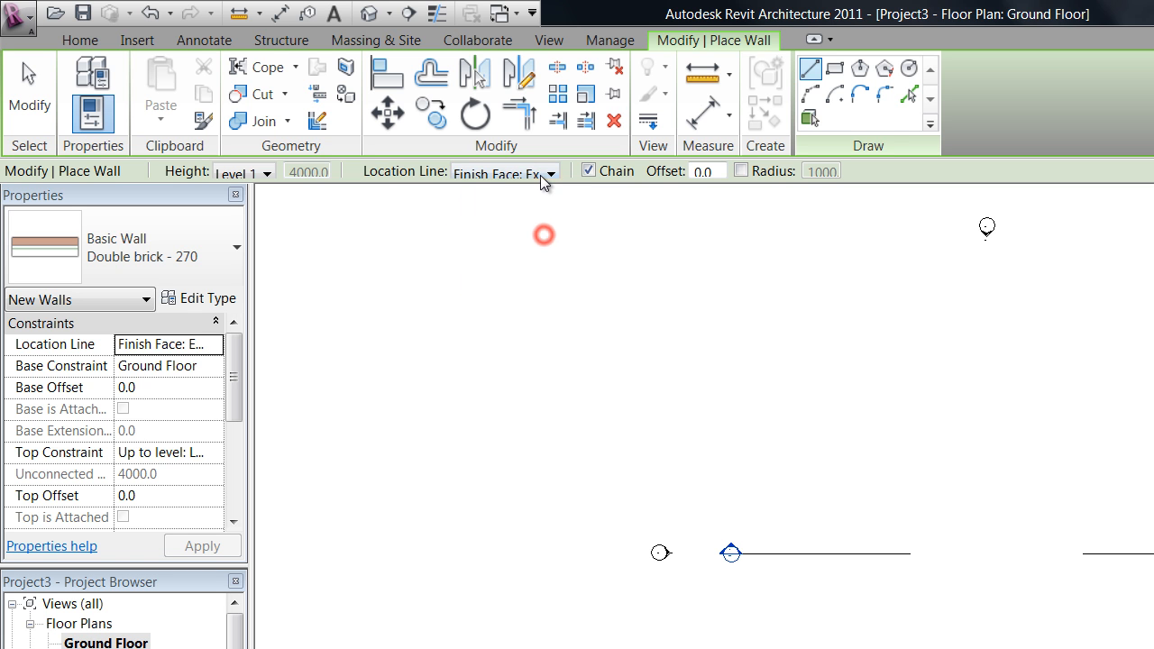
{"action": "left_click", "coordinate": [550, 173]}
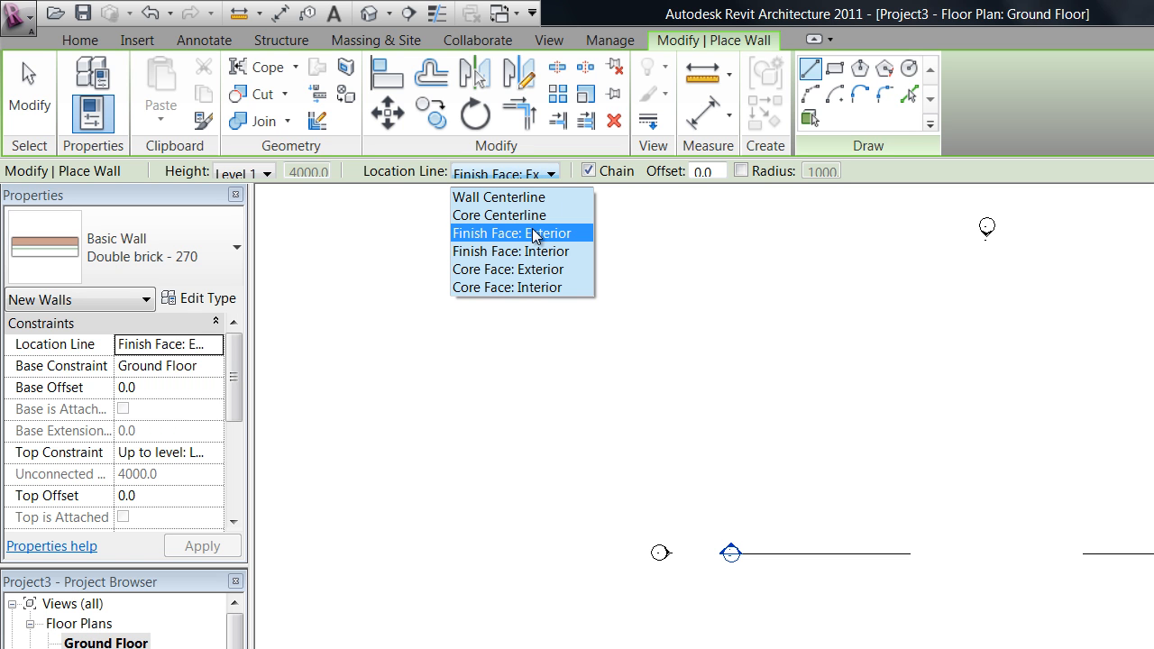
{"action": "left_click", "coordinate": [512, 232]}
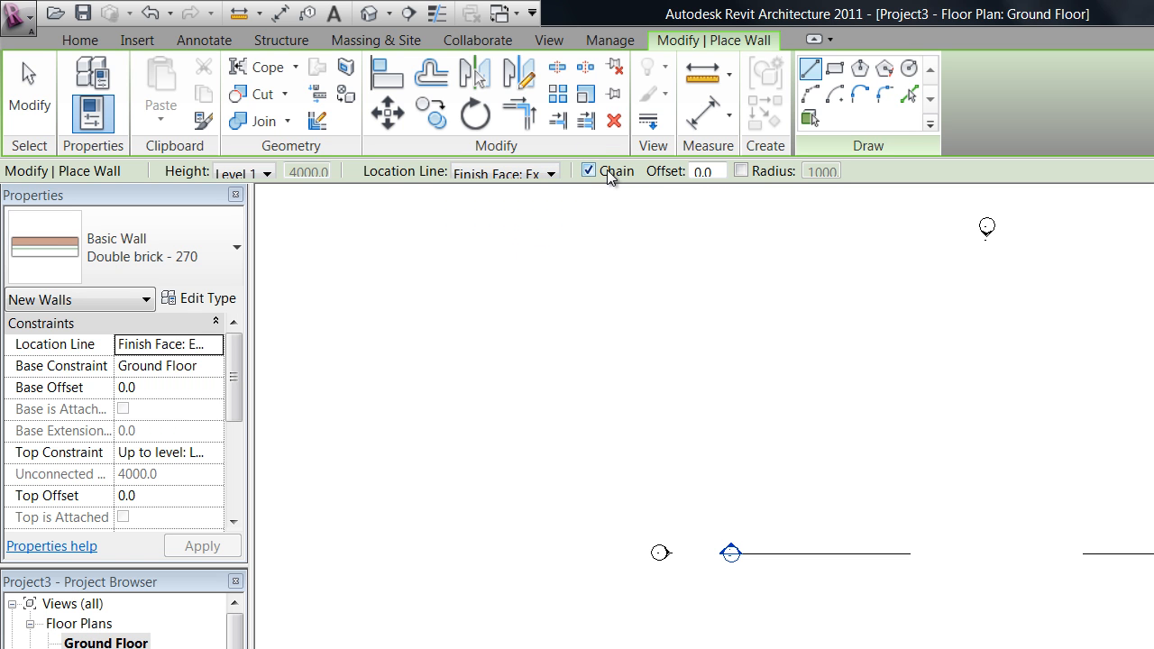
{"action": "mouse_move", "coordinate": [595, 176]}
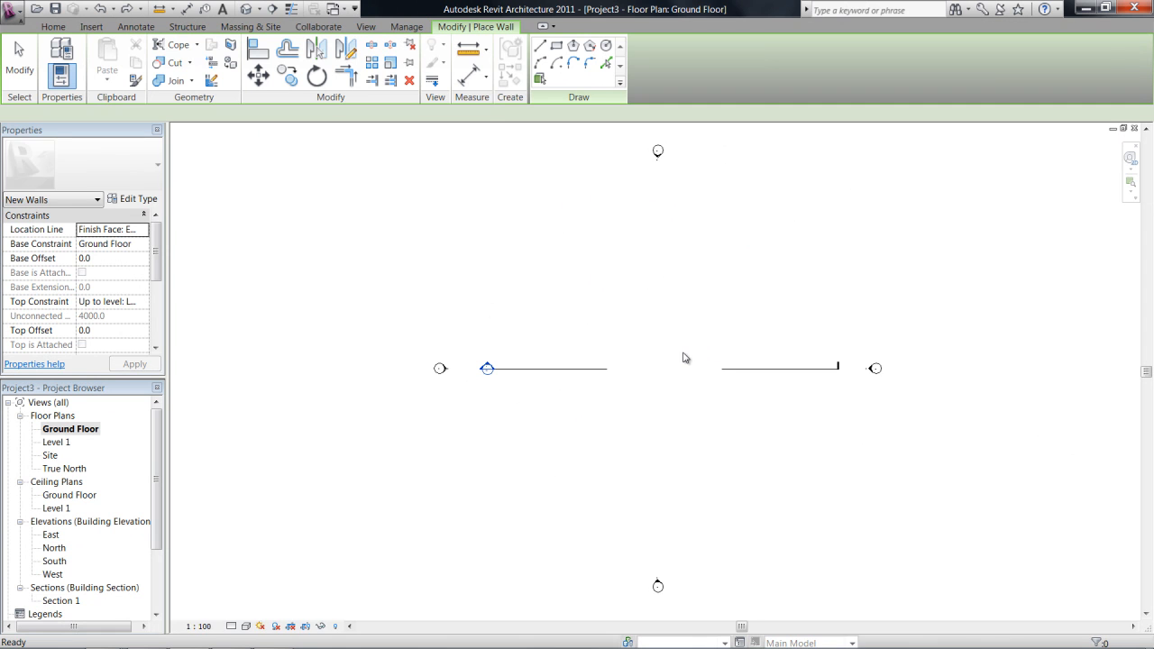
{"action": "left_click", "coordinate": [52, 27]}
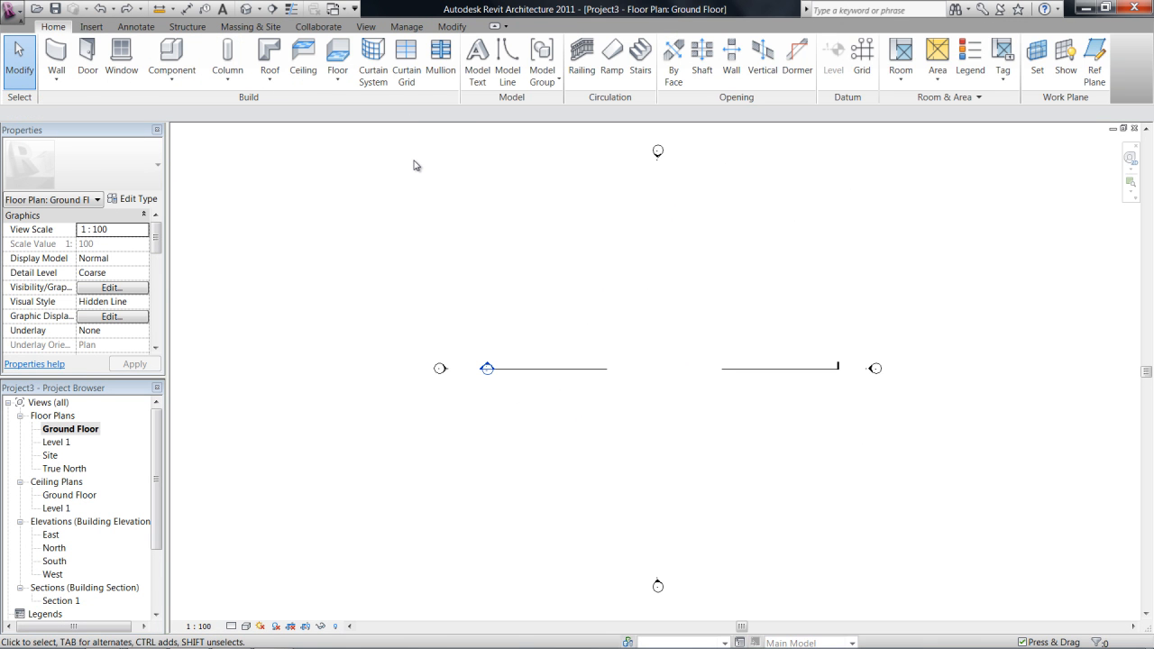
{"action": "left_click", "coordinate": [54, 58]}
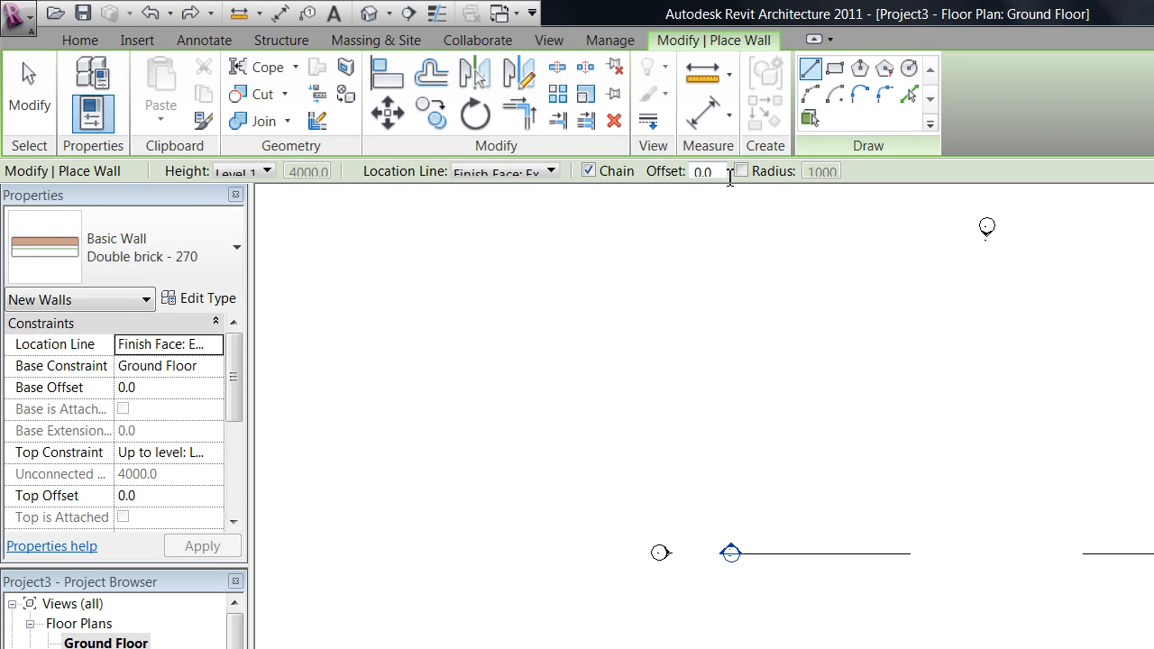
{"action": "left_click", "coordinate": [706, 171]}
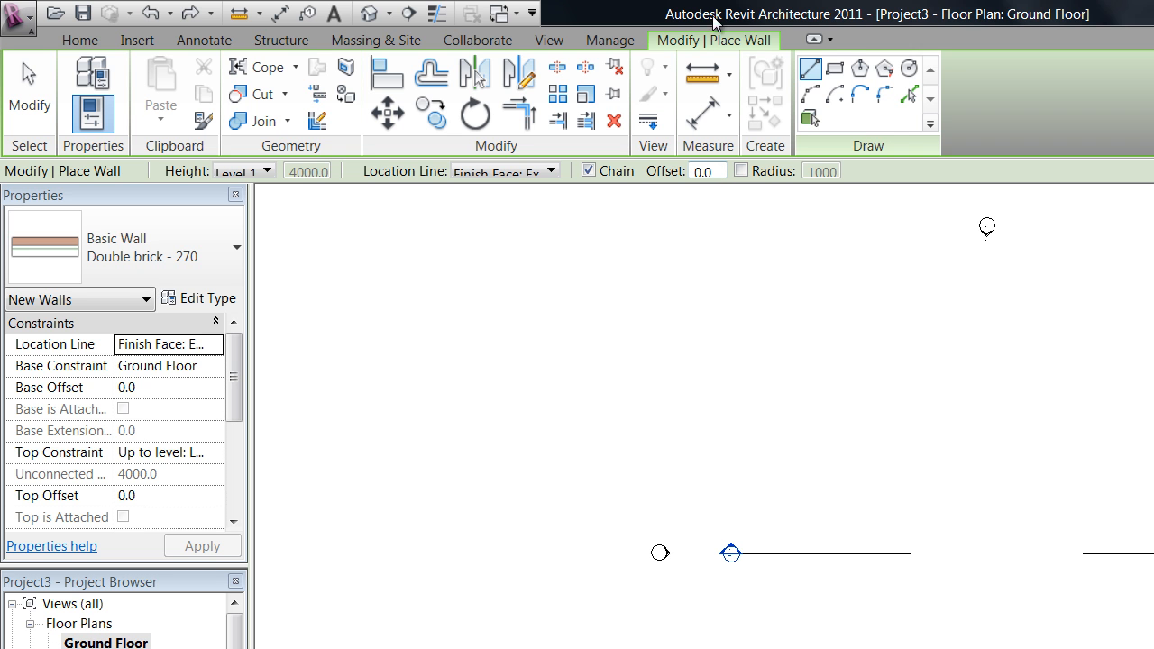
{"action": "mouse_move", "coordinate": [988, 106]}
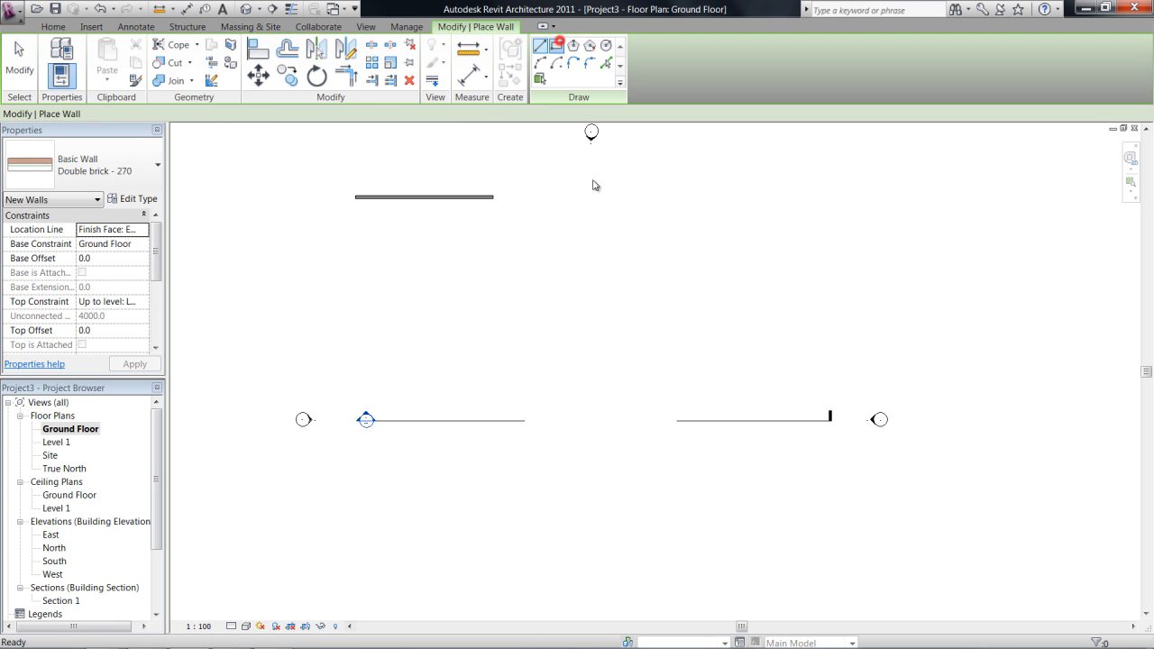
- Sketch practice walls with the draw tools, then filter the selection to Walls and delete them
{"action": "left_click", "coordinate": [576, 61]}
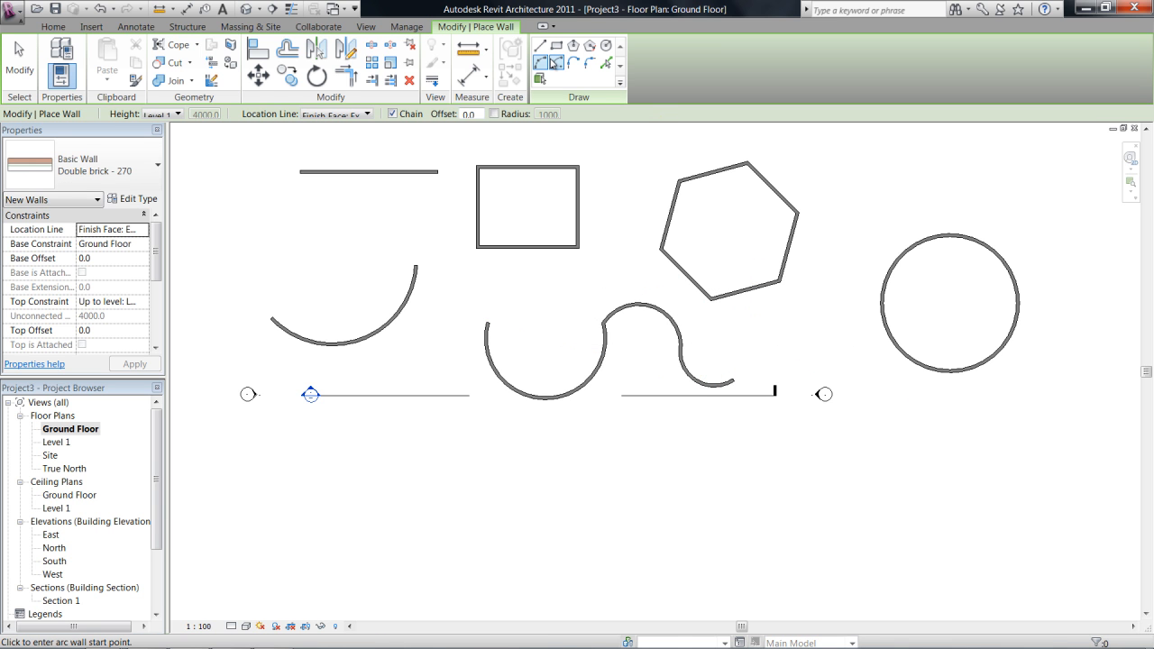
{"action": "mouse_move", "coordinate": [555, 61]}
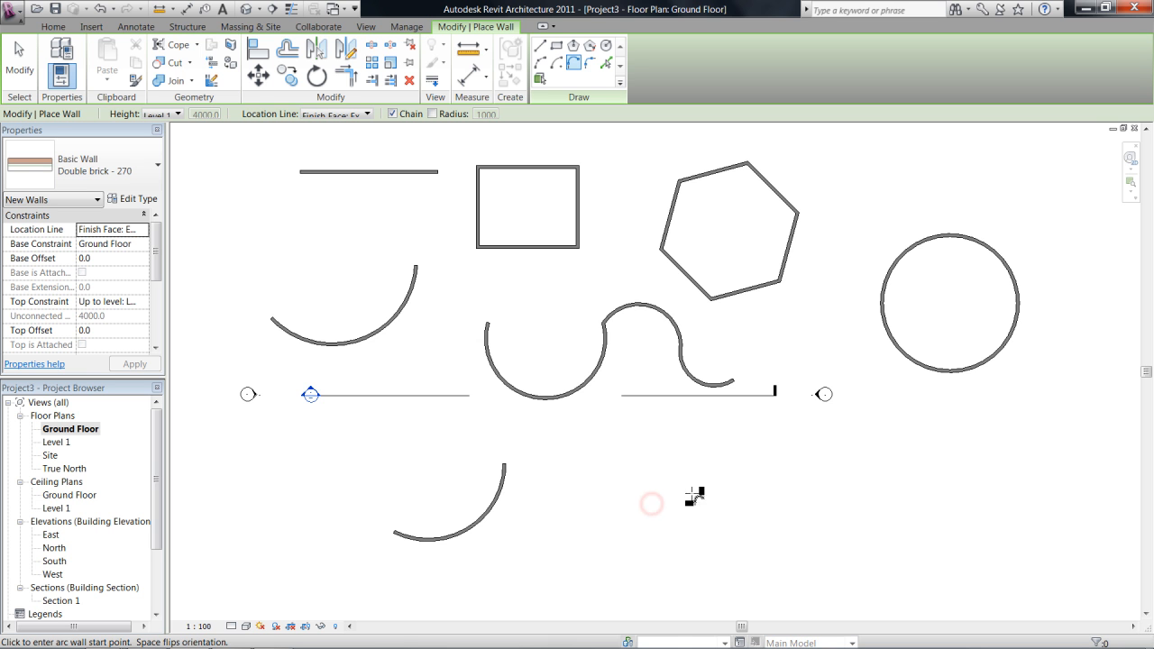
{"action": "scroll", "scroll_direction": "down", "scroll_amount": 3}
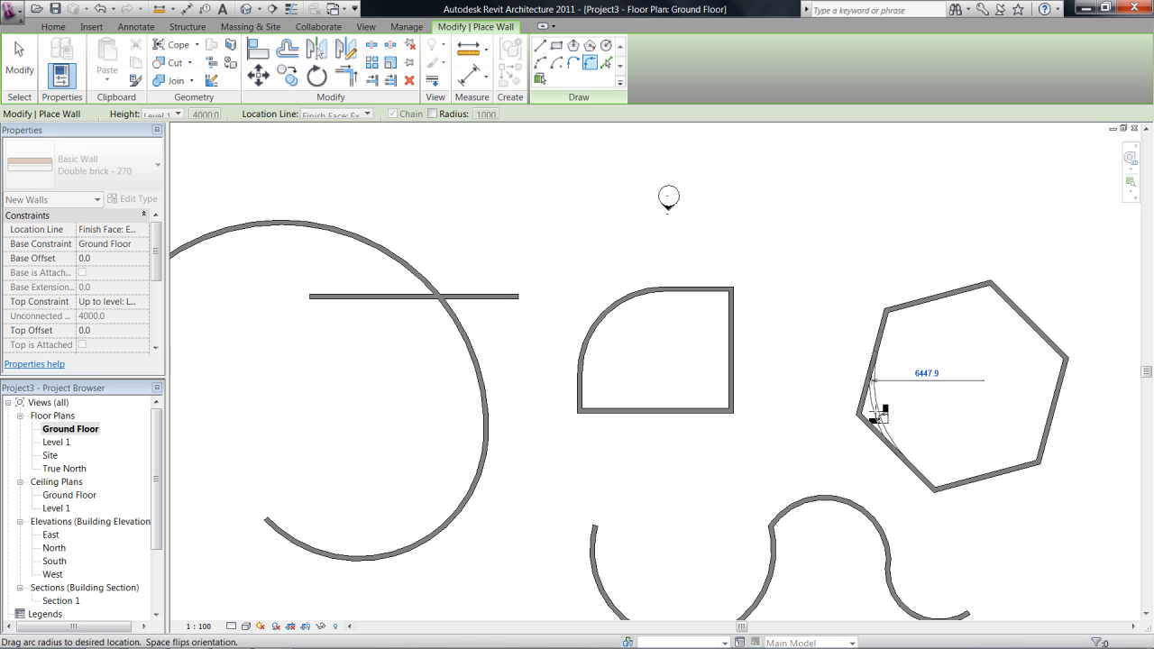
{"action": "mouse_move", "coordinate": [606, 61]}
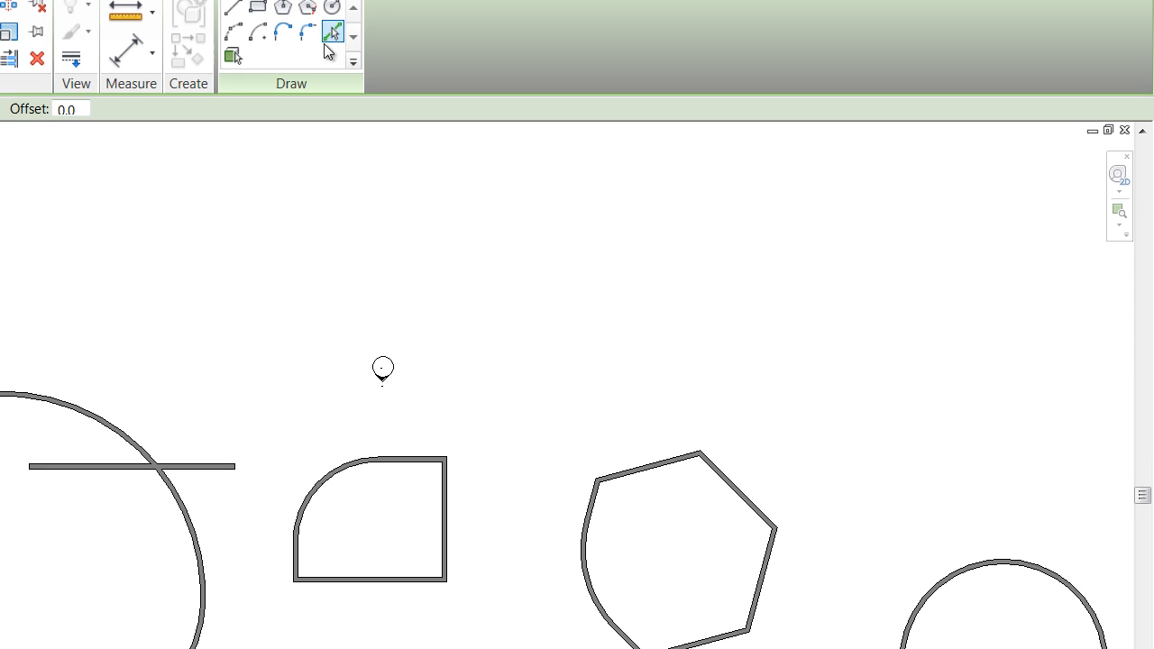
{"action": "mouse_move", "coordinate": [379, 321]}
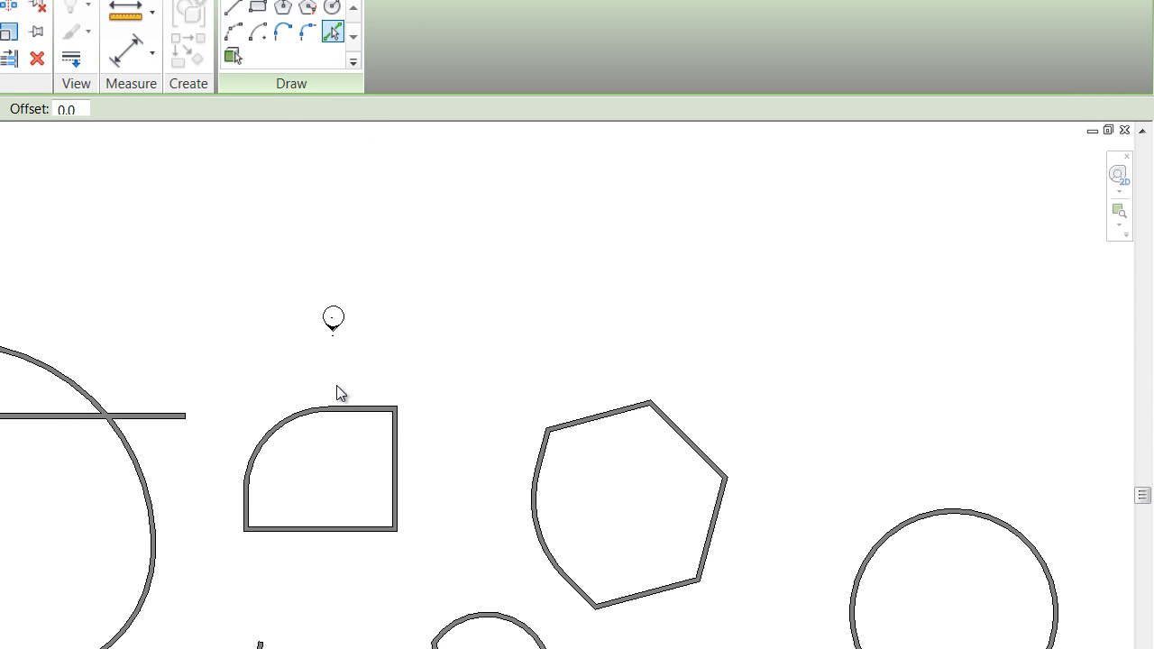
{"action": "mouse_move", "coordinate": [233, 56]}
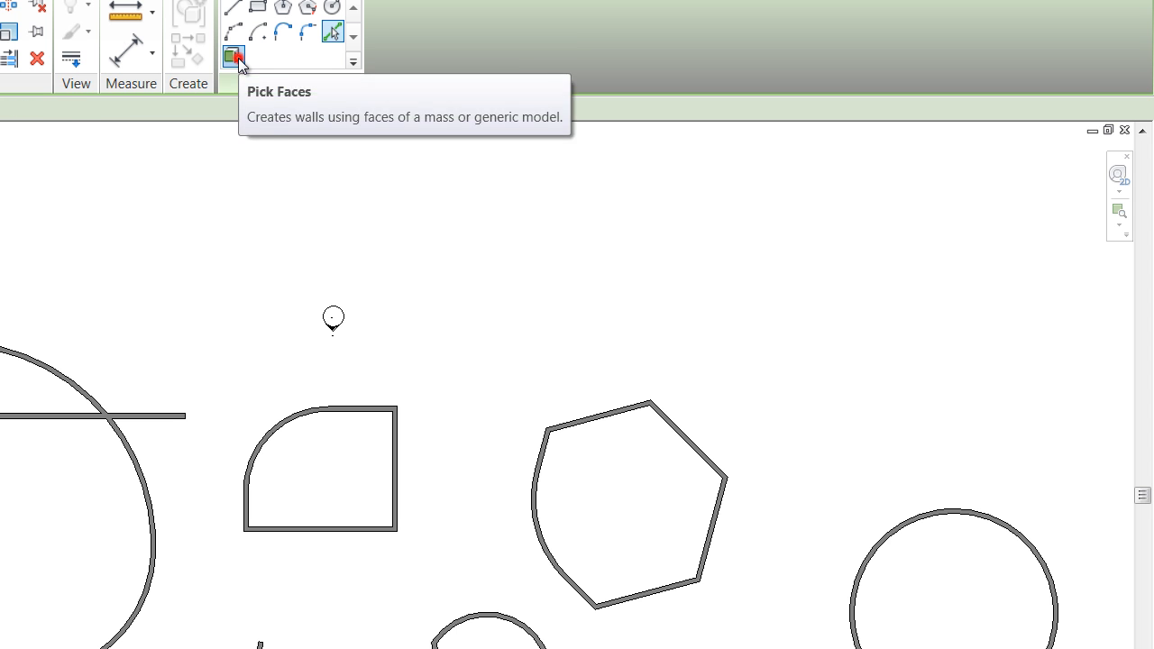
{"action": "left_click", "coordinate": [235, 55]}
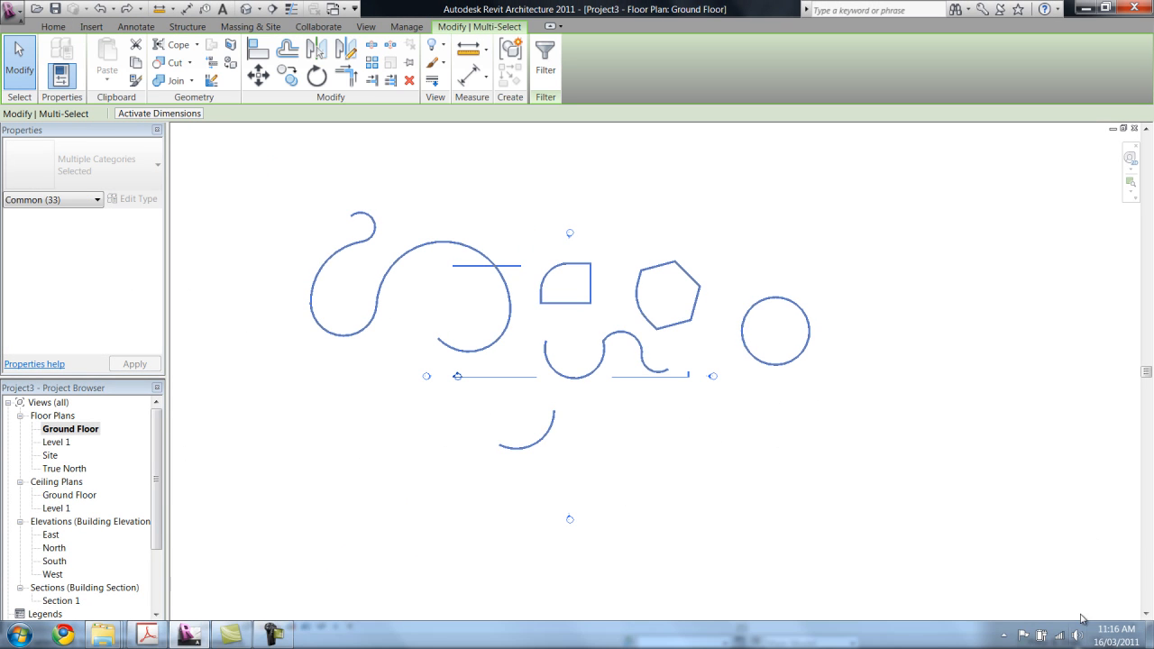
{"action": "left_click", "coordinate": [544, 50]}
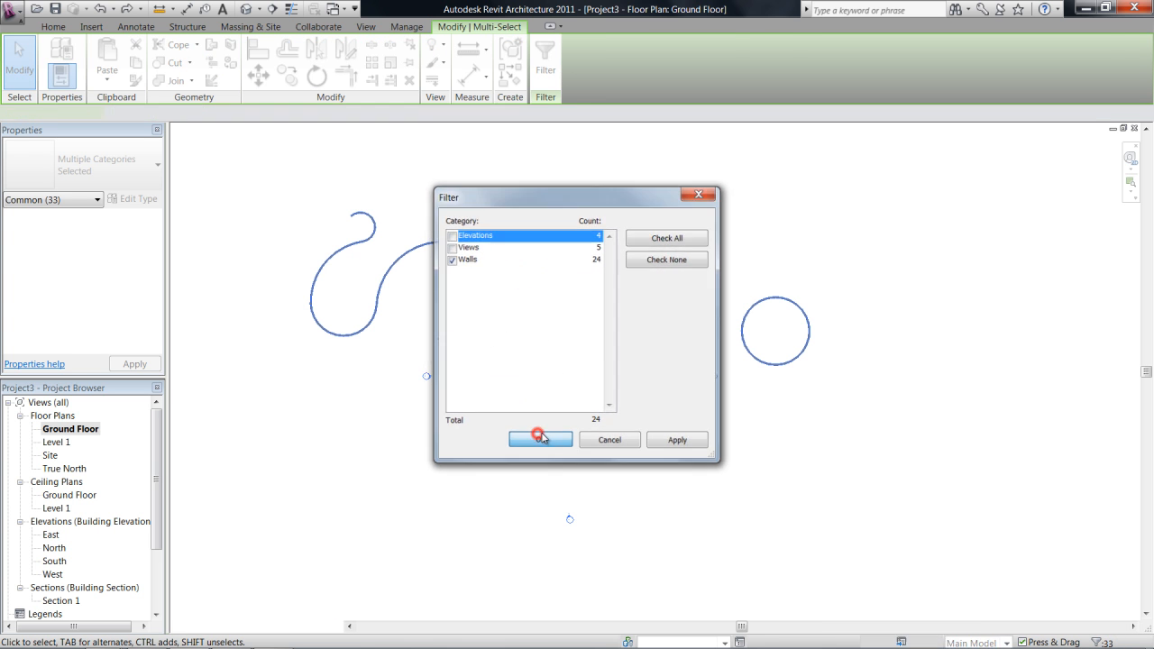
{"action": "left_click", "coordinate": [540, 439]}
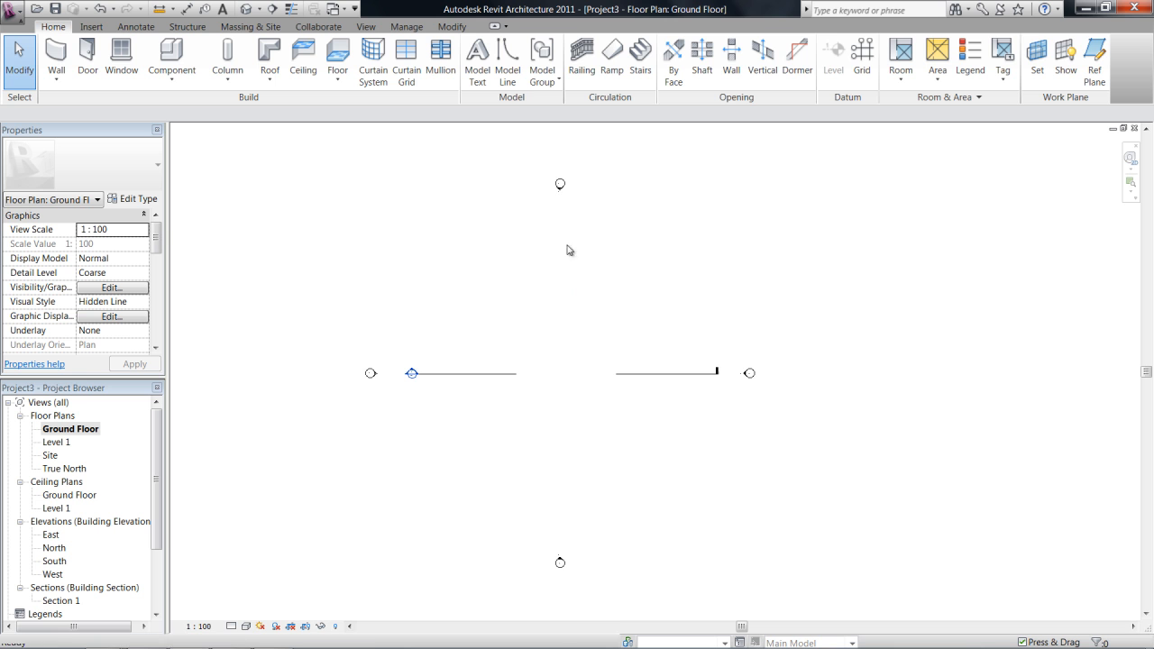
- Begin a chained Double brick wall run with a 6000 first segment
{"action": "left_click", "coordinate": [54, 58]}
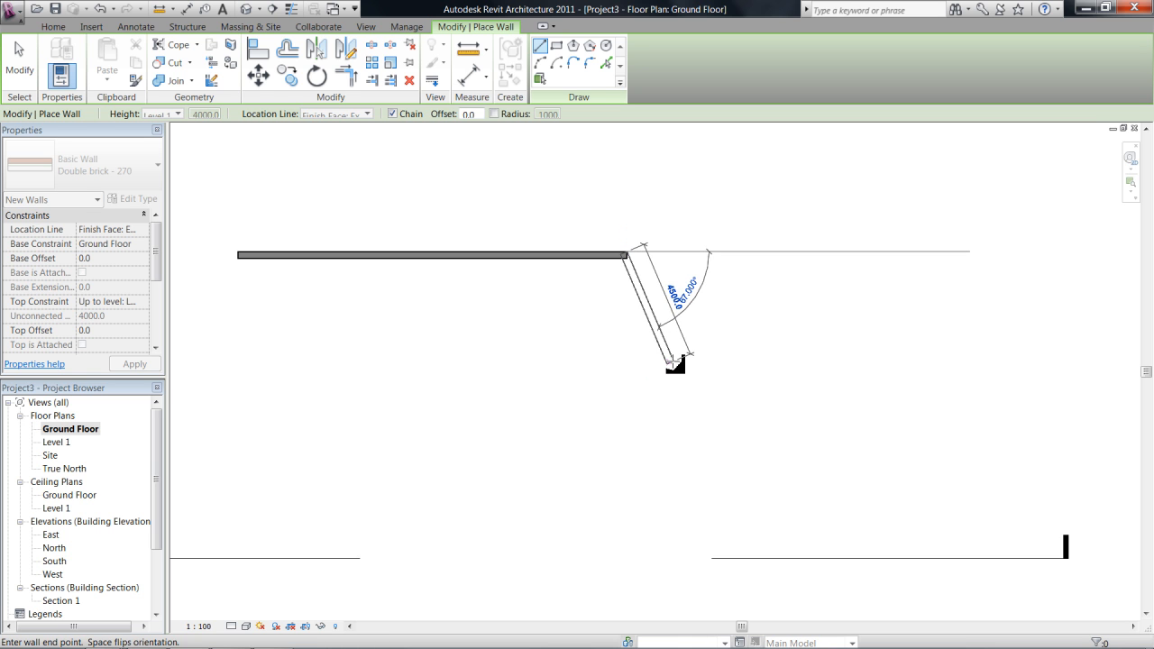
{"action": "mouse_move", "coordinate": [701, 396]}
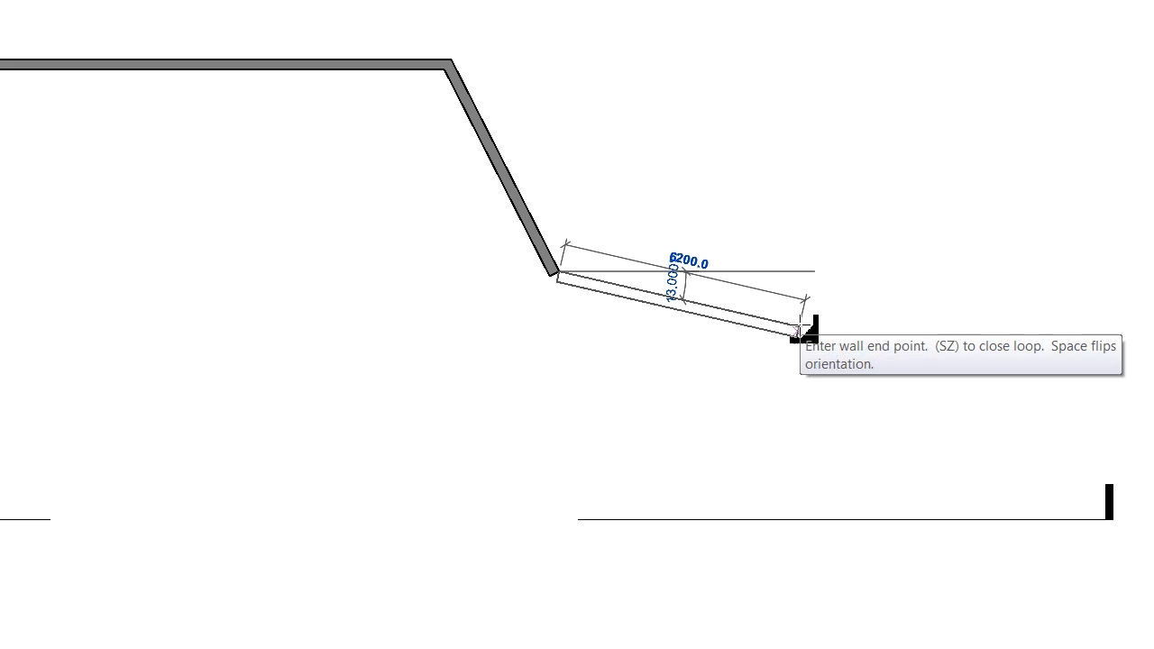
{"action": "type", "text": "6000"}
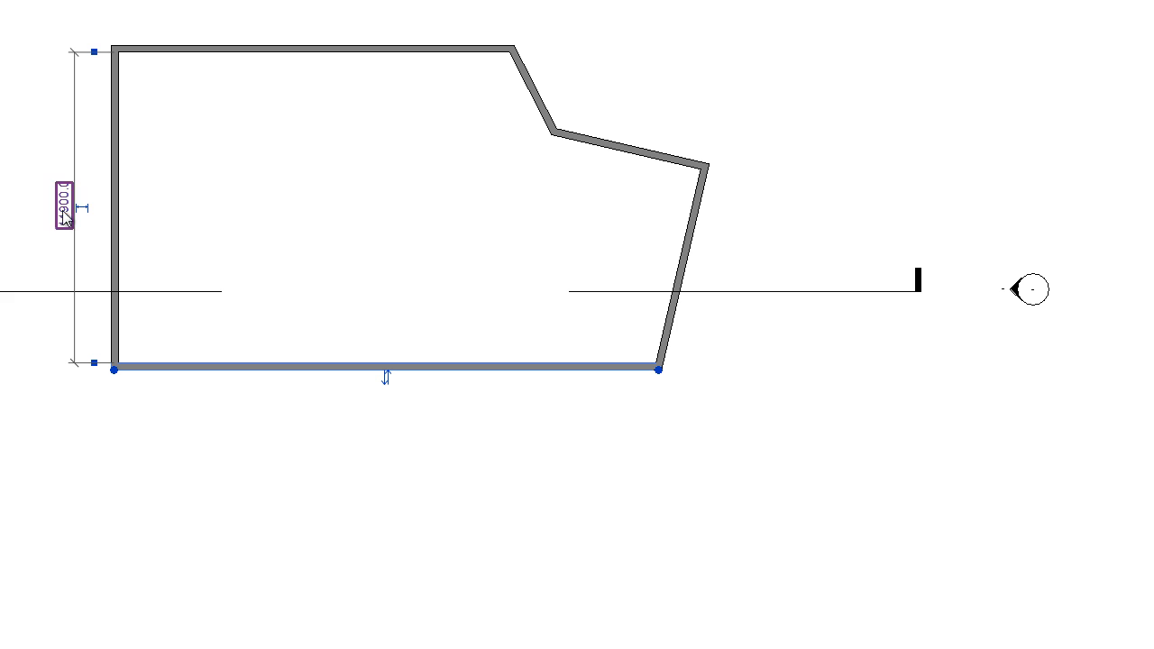
- Set the left wall length to 10M and drag the angled corner to close the outline
{"action": "type", "text": "10M"}
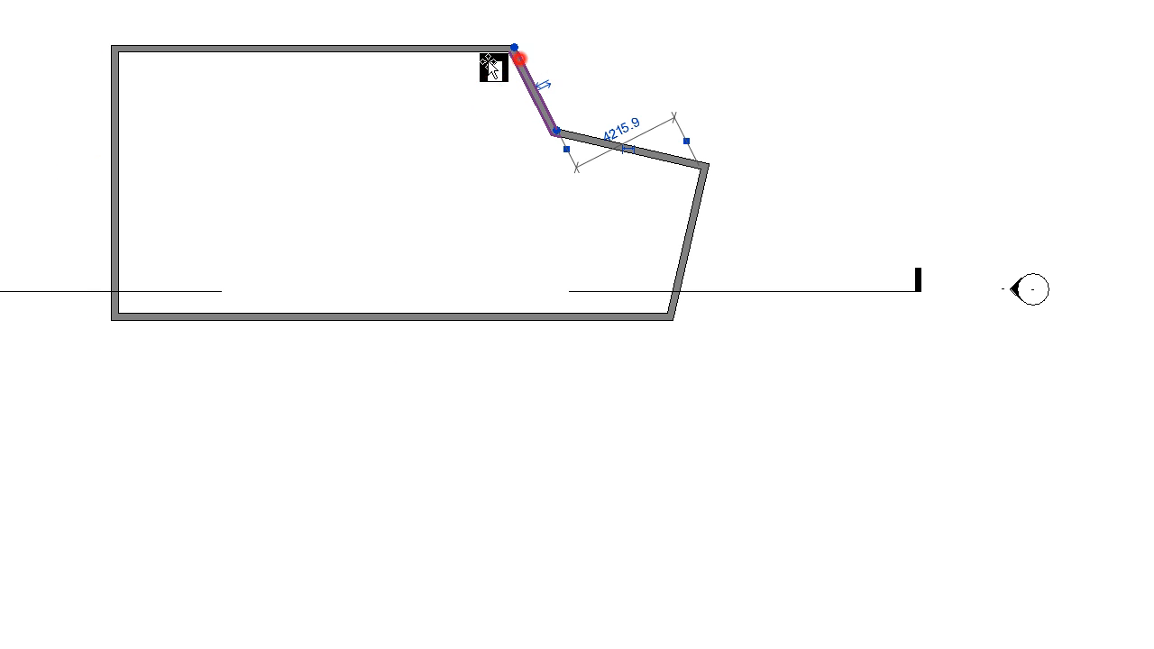
{"action": "left_click_drag", "start_coordinate": [521, 54], "coordinate": [485, 112]}
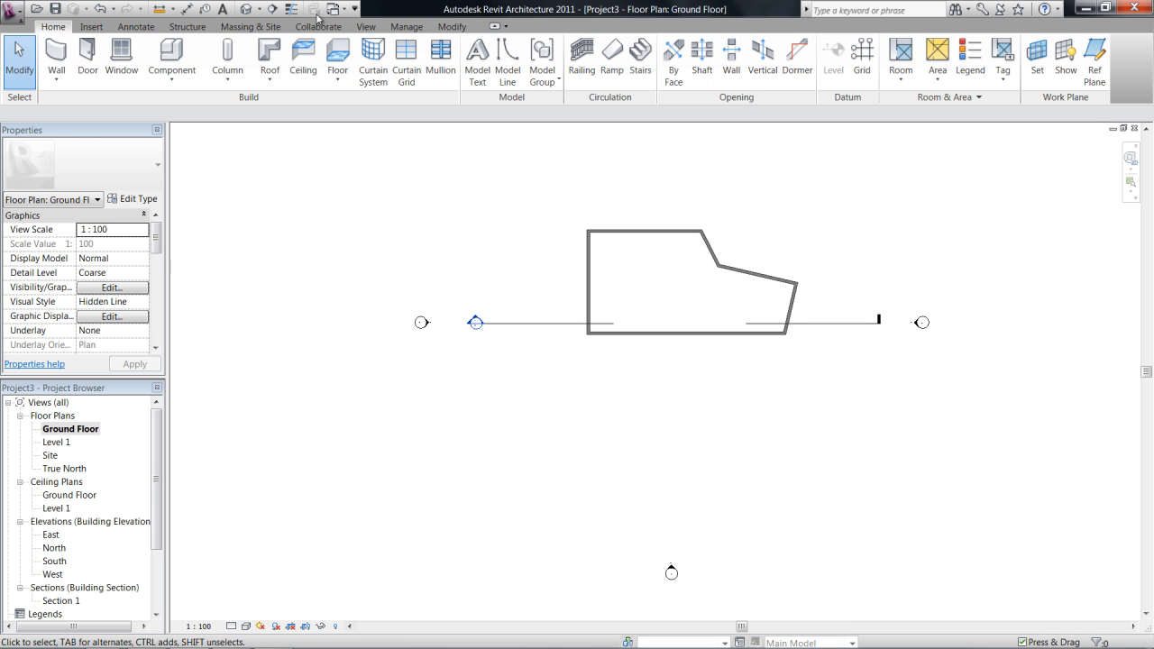
- View the brick walls in the Default 3D View, orbit around them, and return to Ground Floor
{"action": "left_click", "coordinate": [315, 9]}
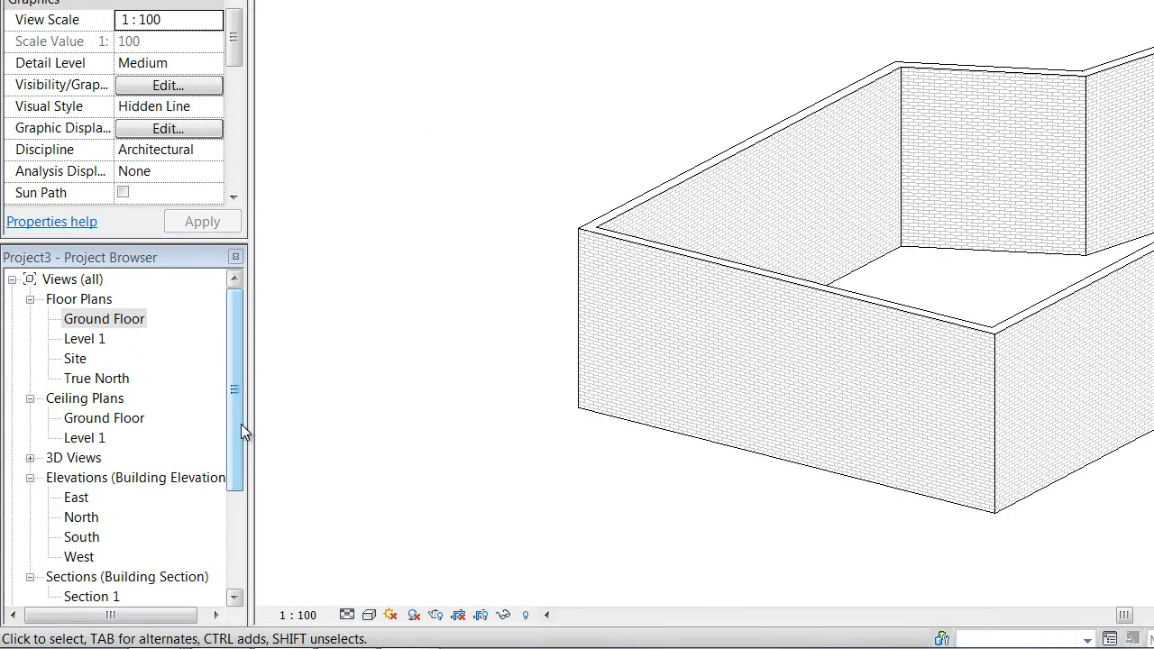
{"action": "scroll", "scroll_direction": "down", "scroll_amount": 3}
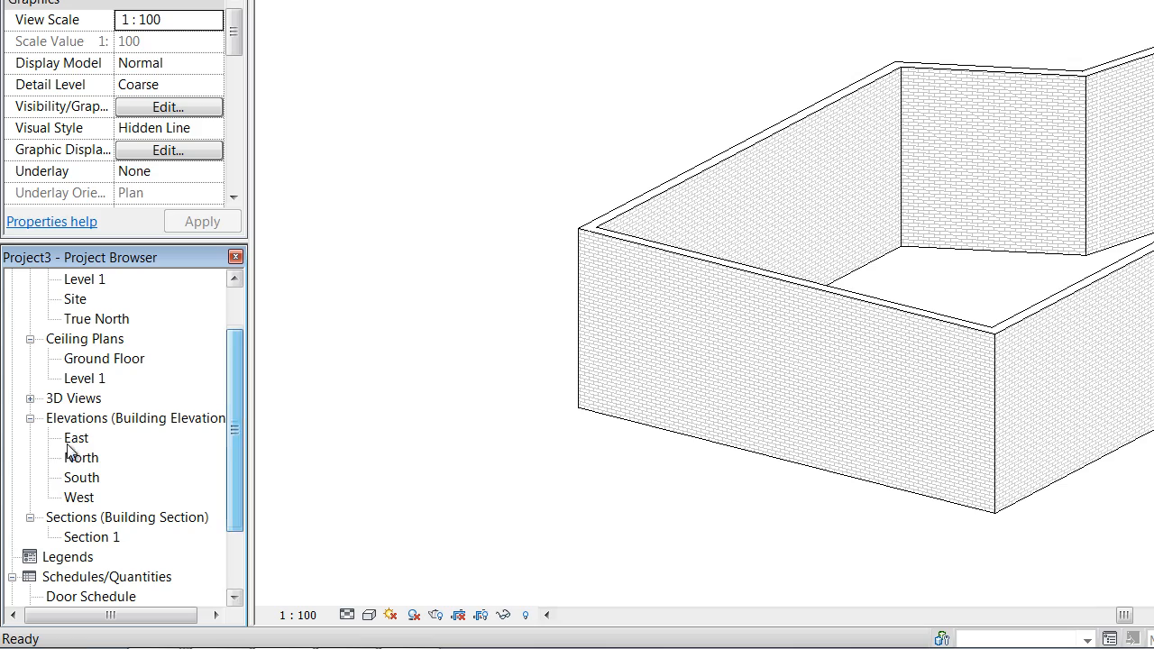
{"action": "double_click", "coordinate": [79, 458]}
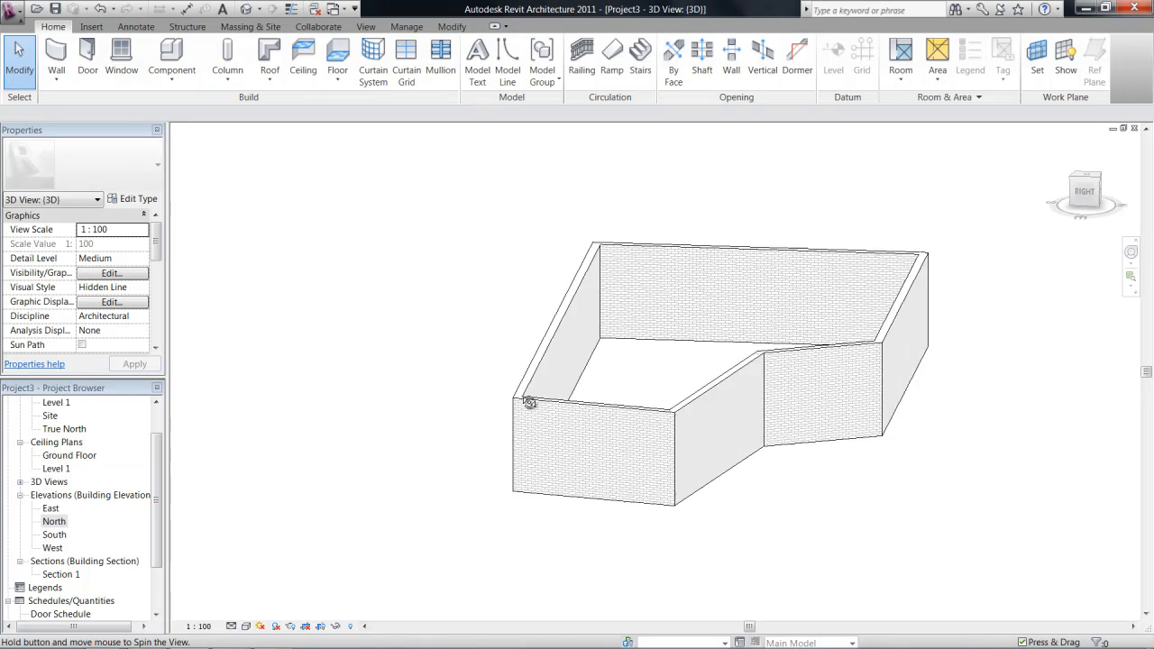
{"action": "left_click_drag", "start_coordinate": [530, 402], "coordinate": [512, 263]}
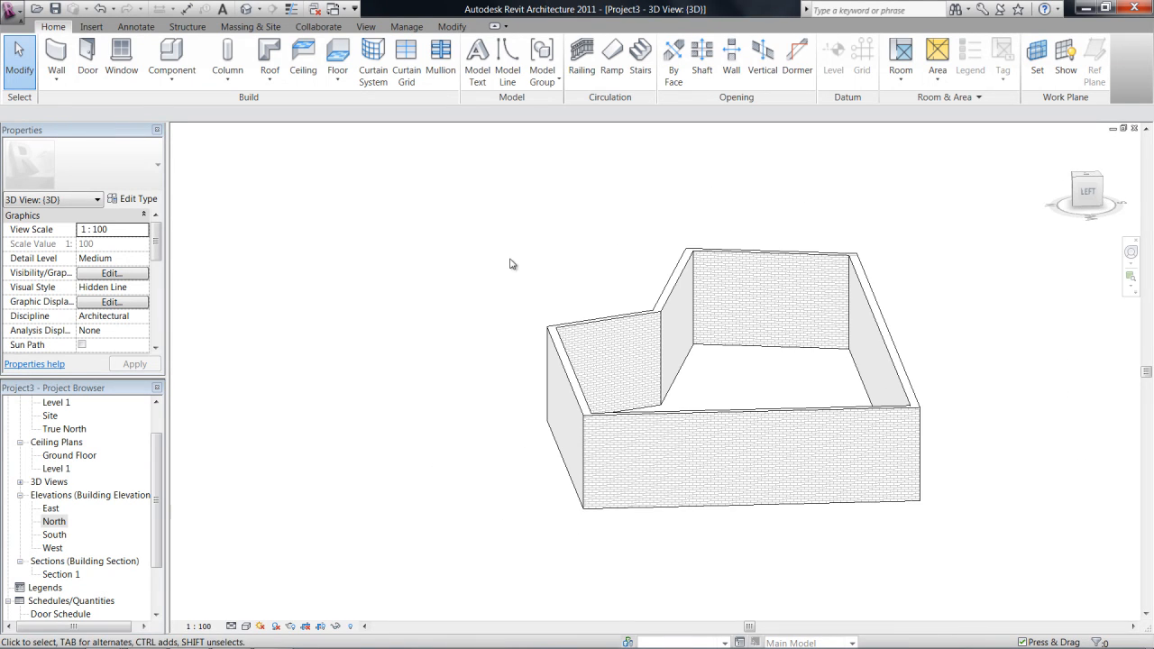
{"action": "double_click", "coordinate": [54, 521]}
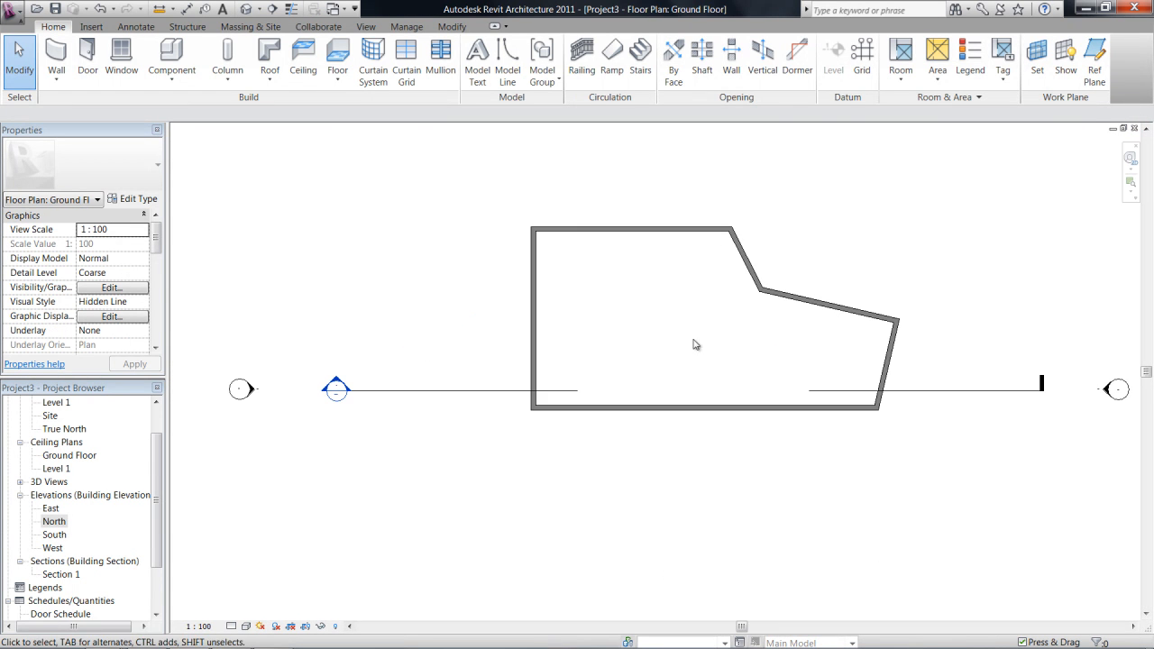
{"action": "mouse_move", "coordinate": [578, 252]}
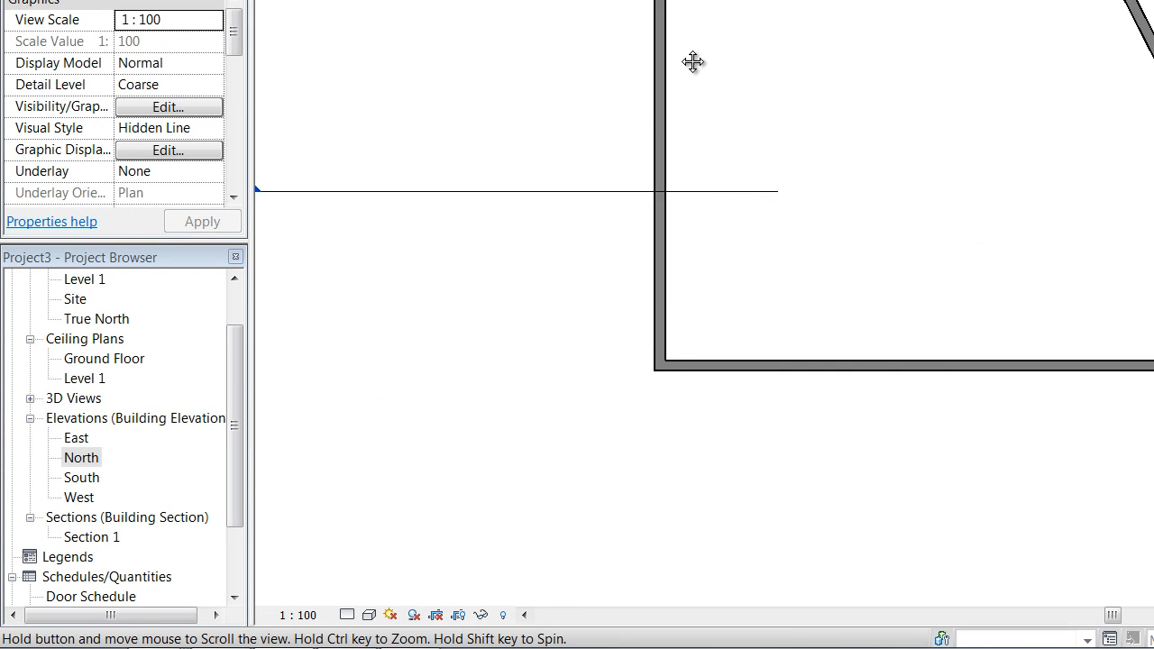
- Set the Ground Floor plan's Detail Level to Fine
{"action": "left_click", "coordinate": [350, 614]}
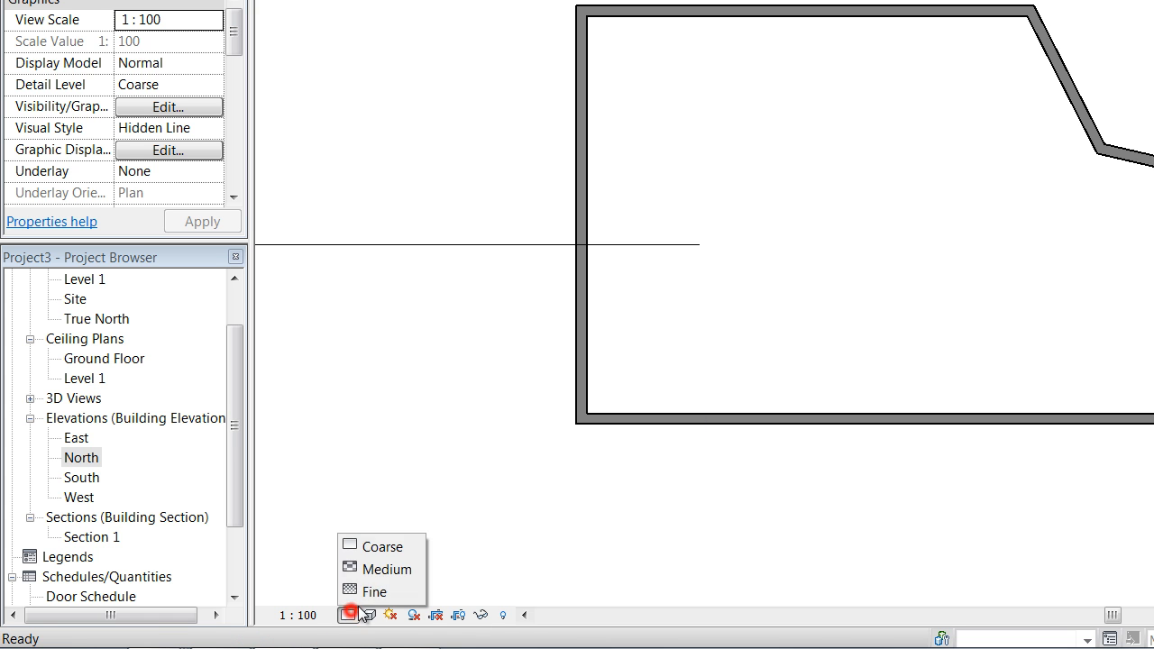
{"action": "left_click", "coordinate": [373, 592]}
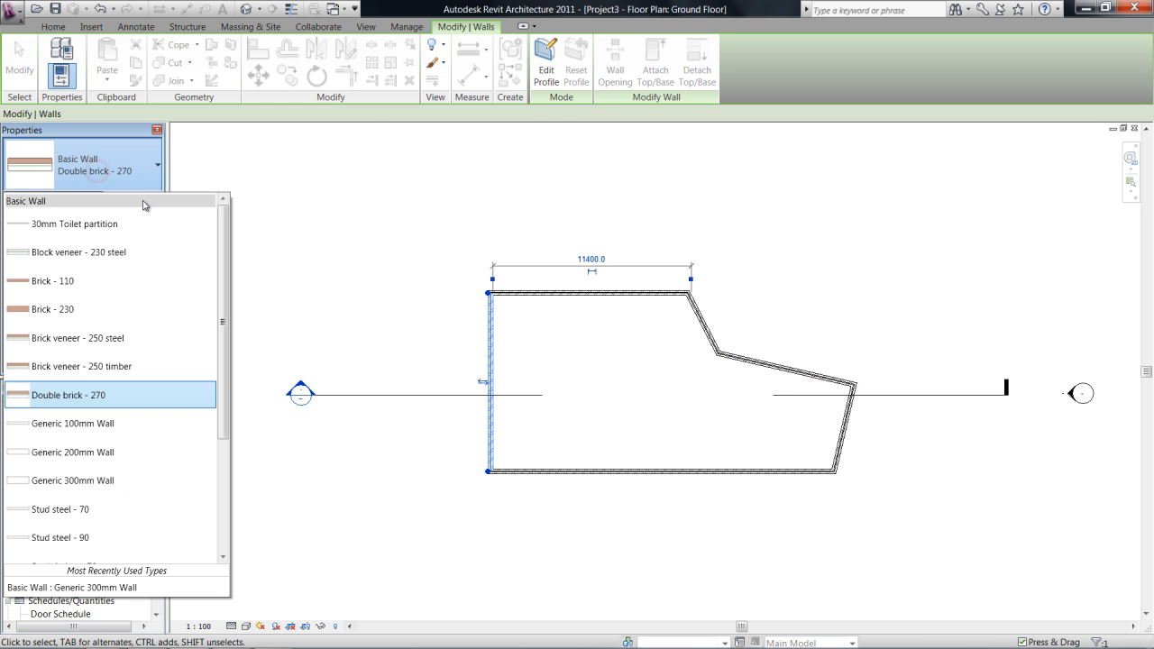
{"action": "mouse_move", "coordinate": [152, 407]}
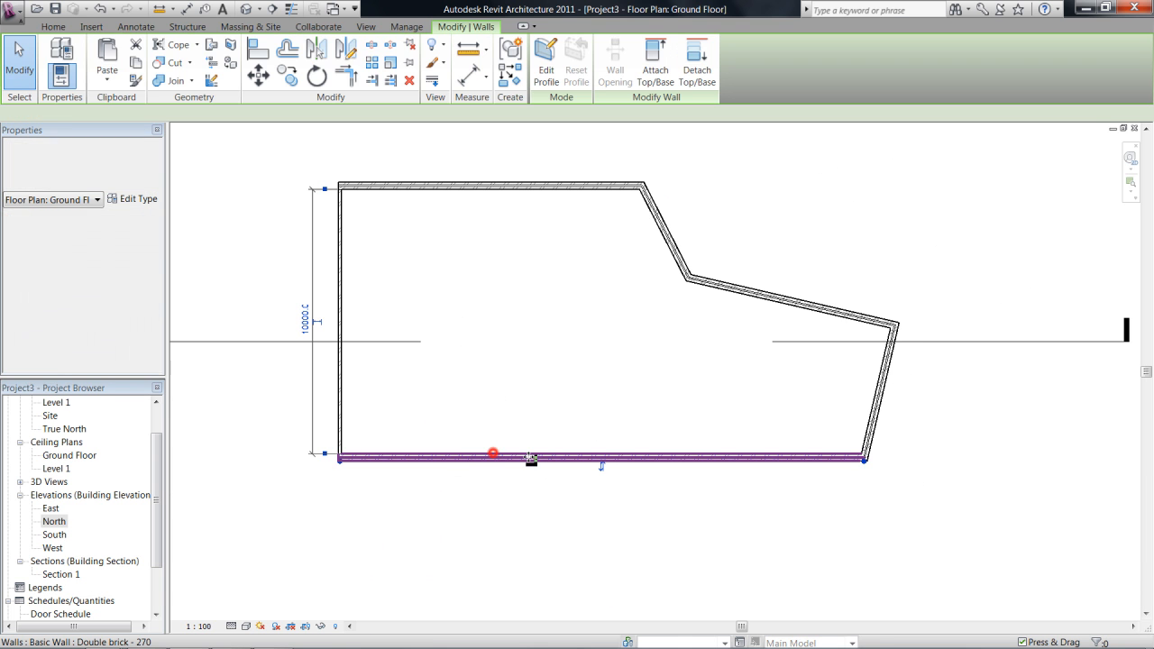
{"action": "left_click", "coordinate": [490, 185]}
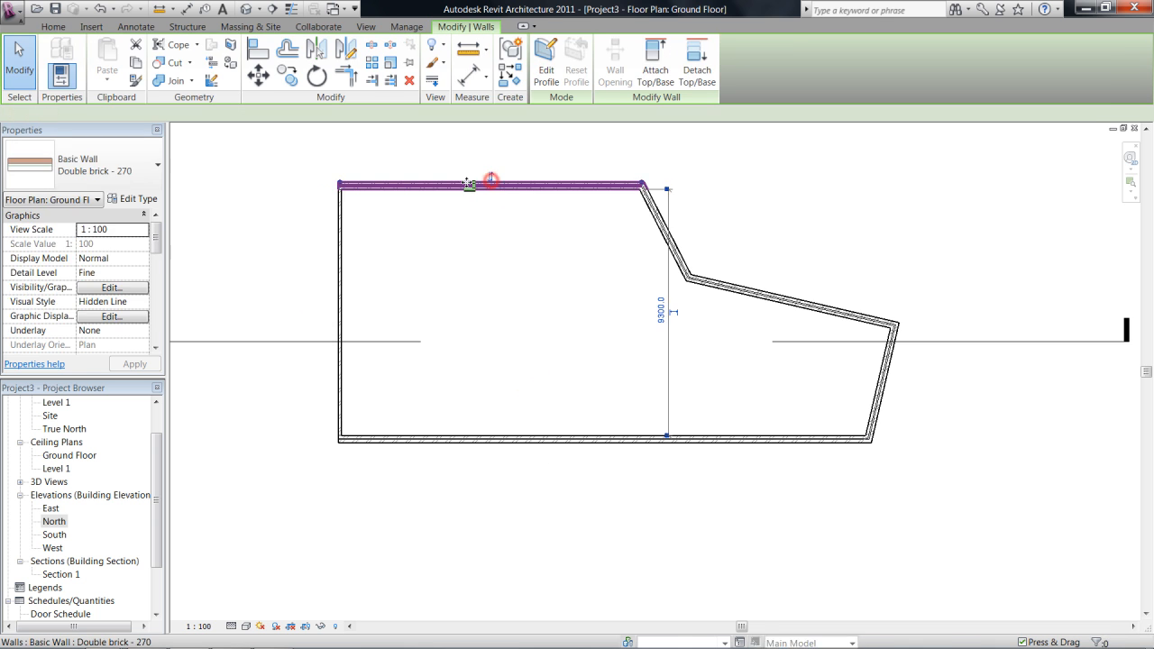